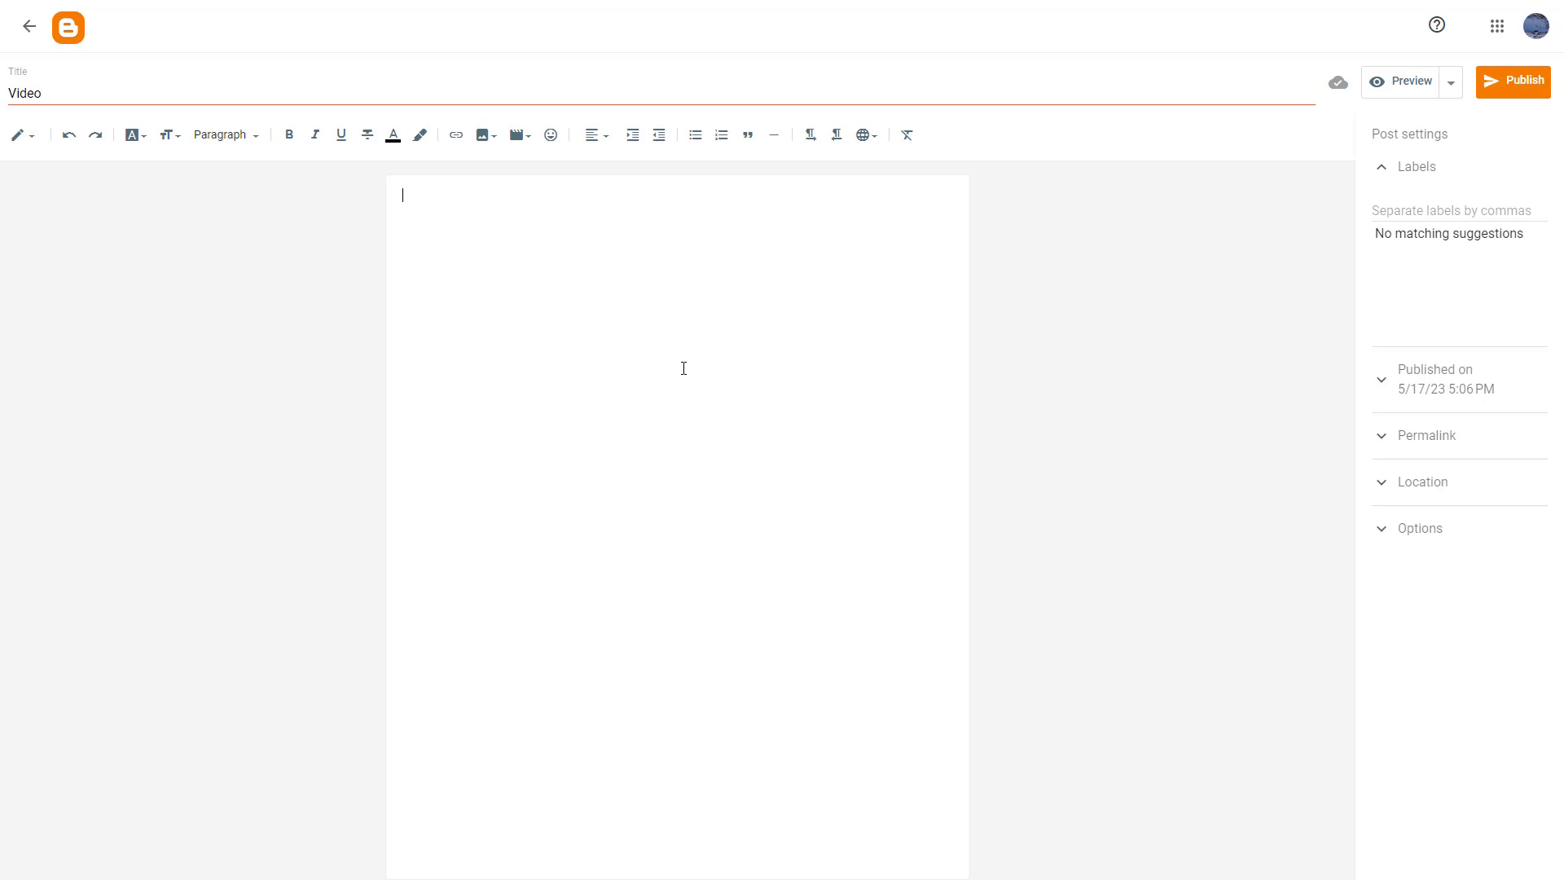
pyautogui.moveTo(517, 135)
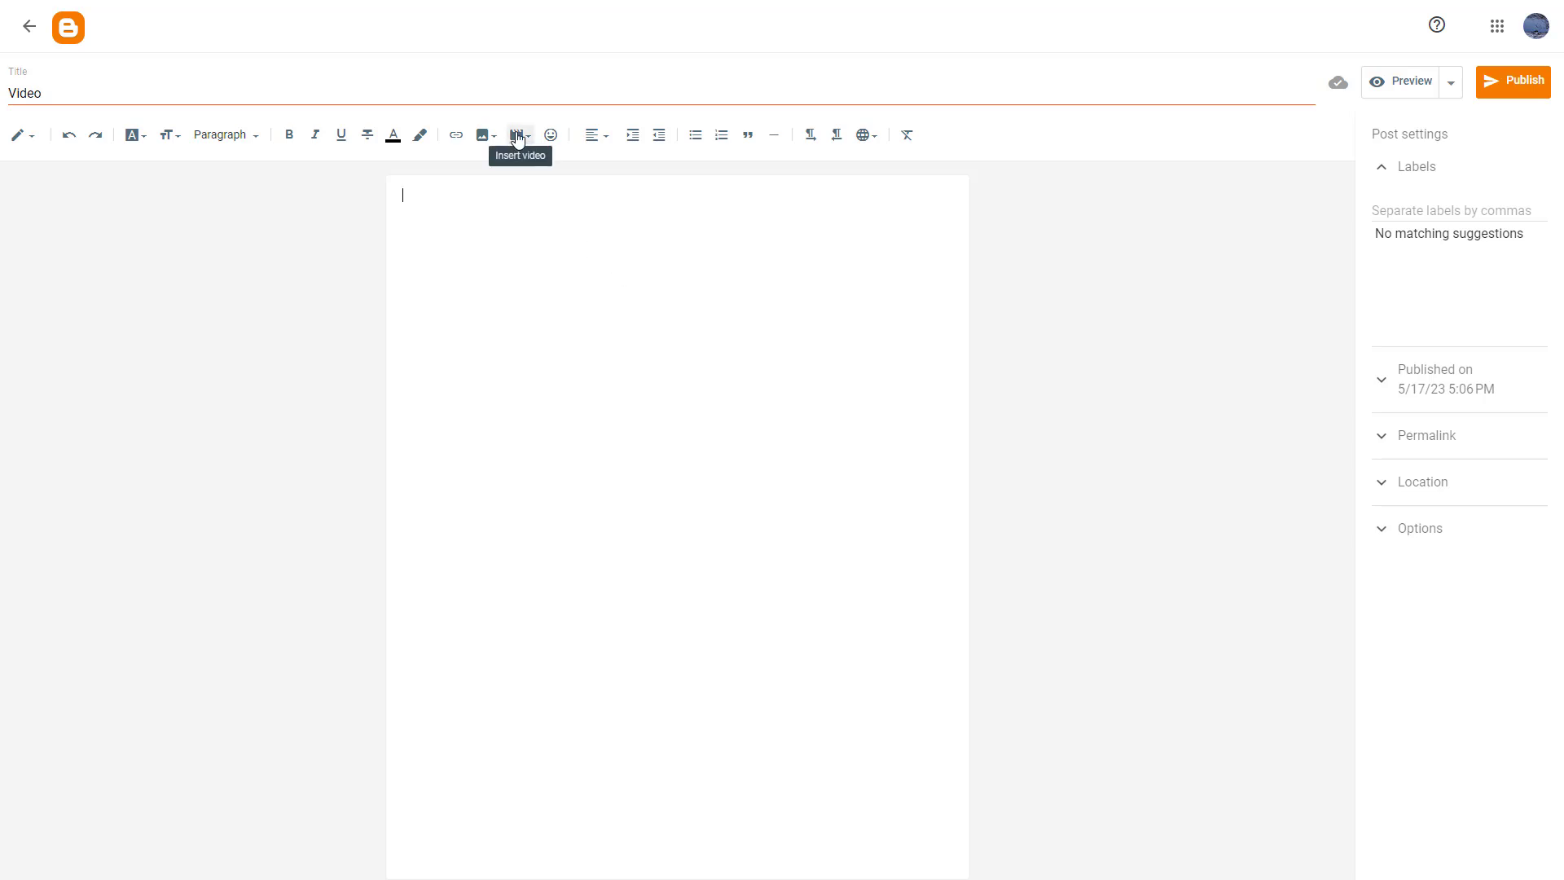
# Embed the uploaded YouTube video 'Example Project' into the Video post body
pyautogui.click(516, 134)
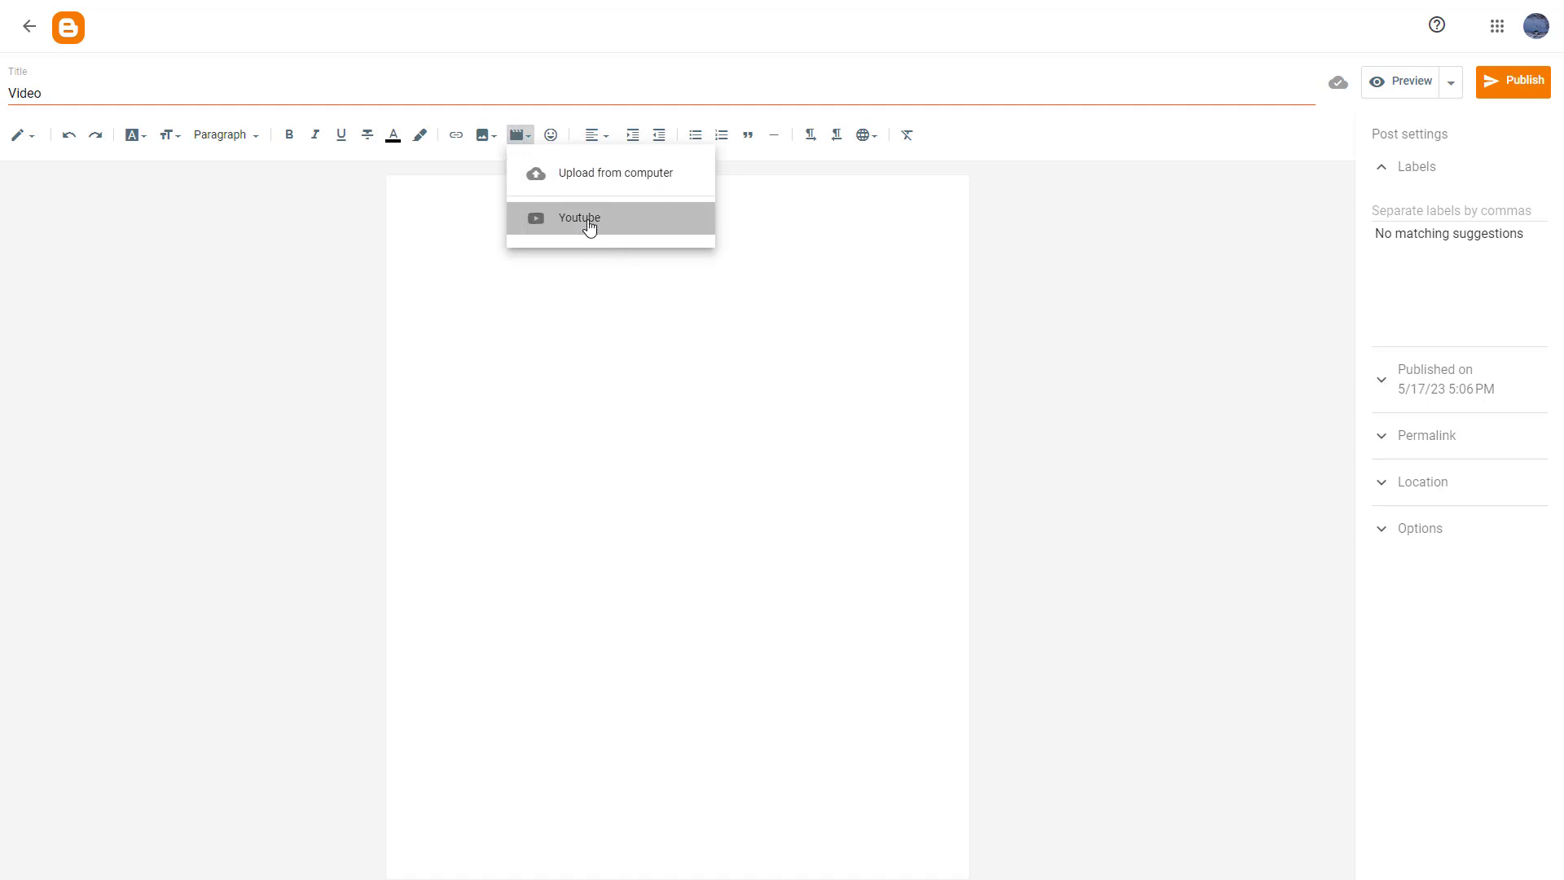
pyautogui.click(579, 218)
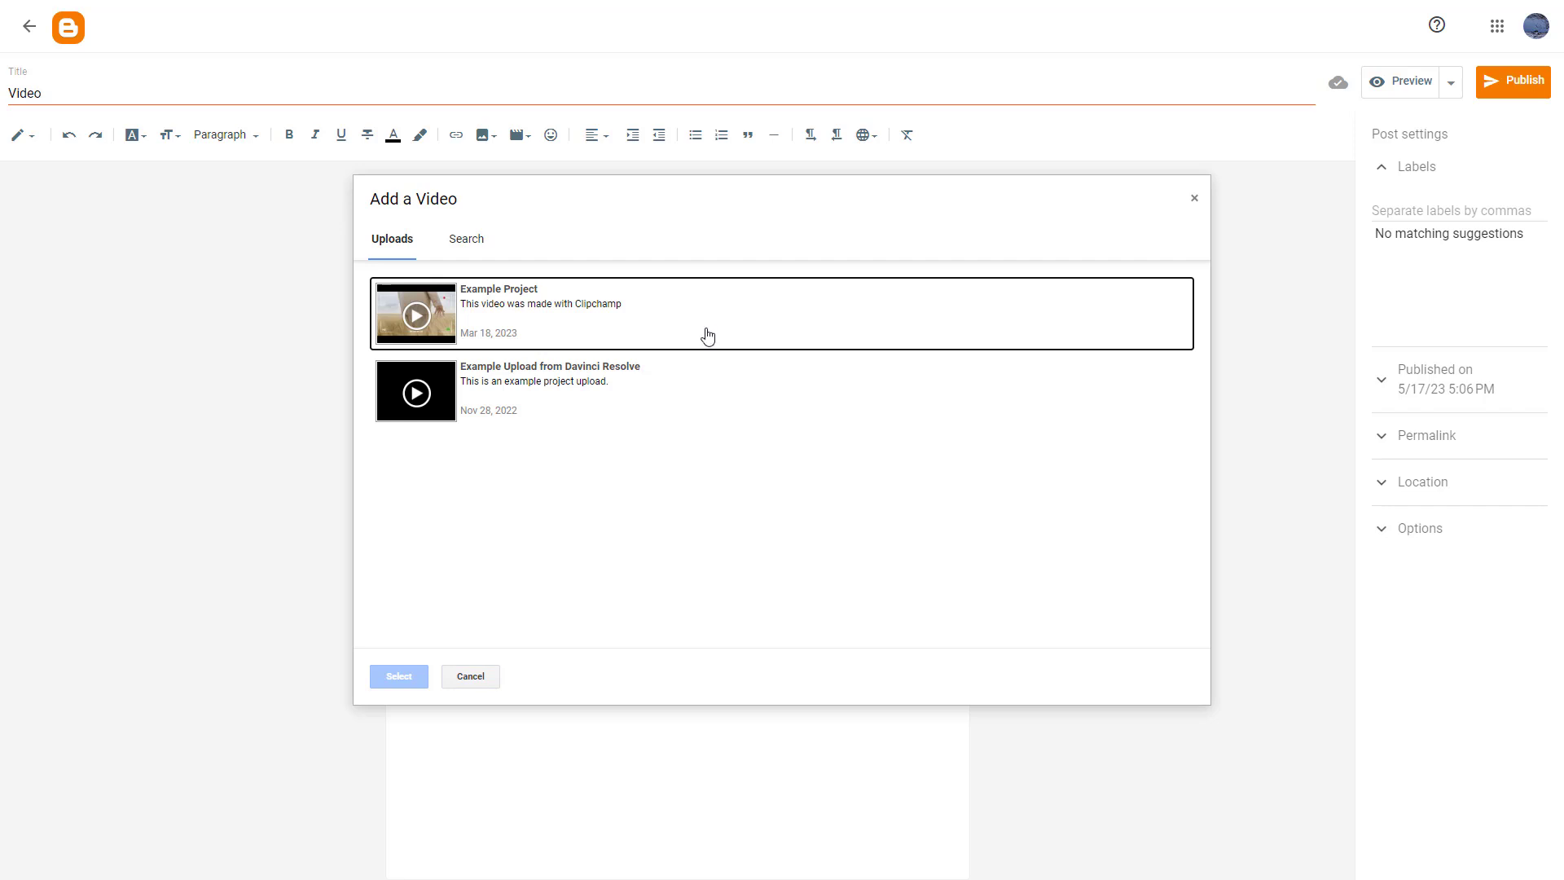
pyautogui.moveTo(640, 406)
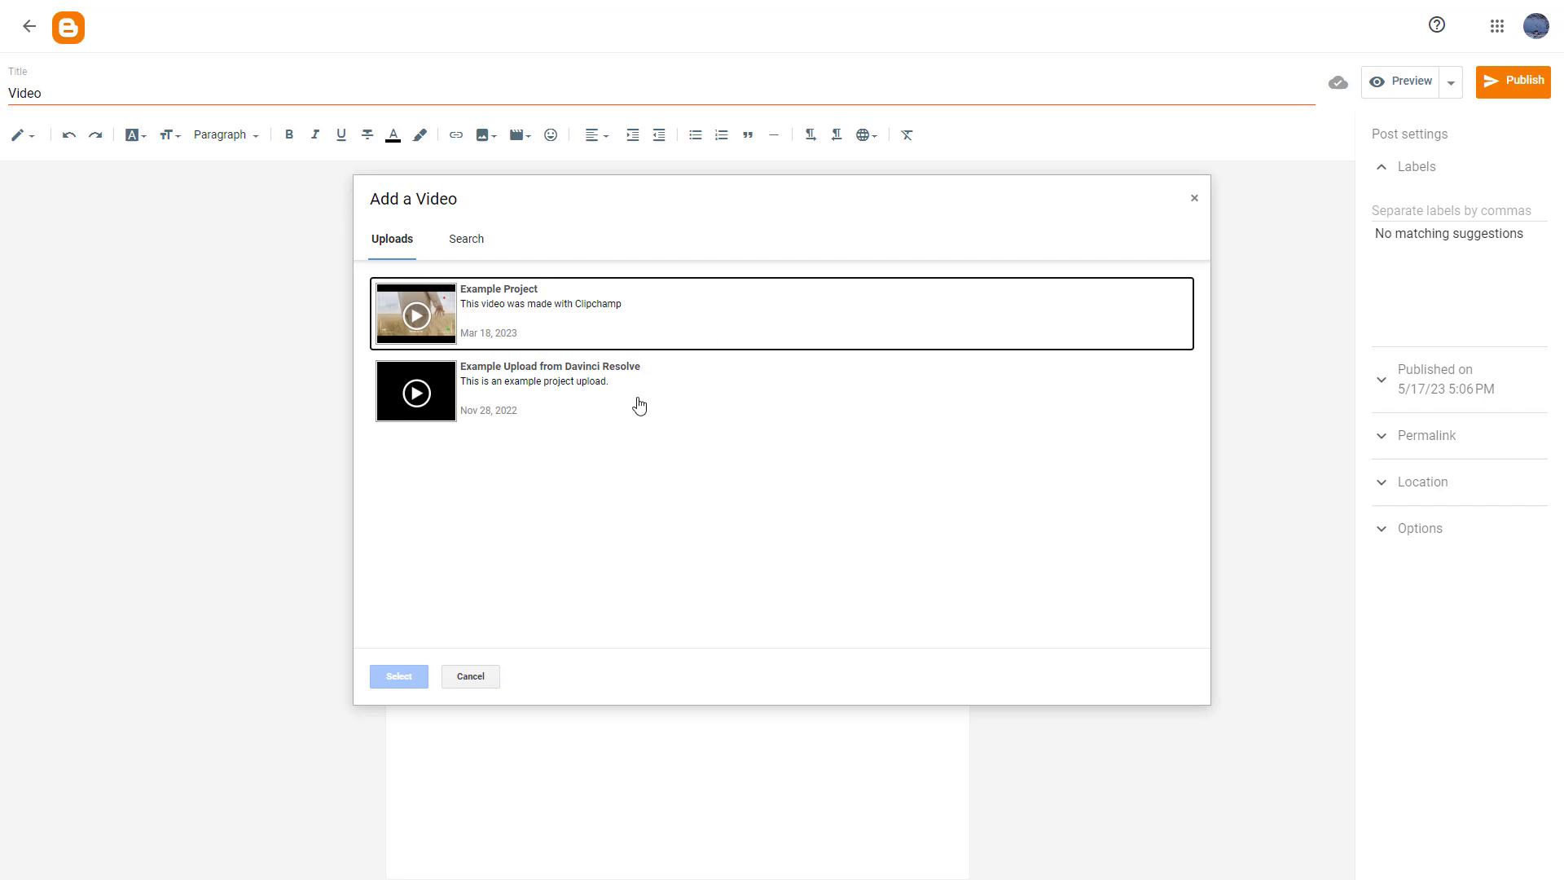
pyautogui.moveTo(613, 466)
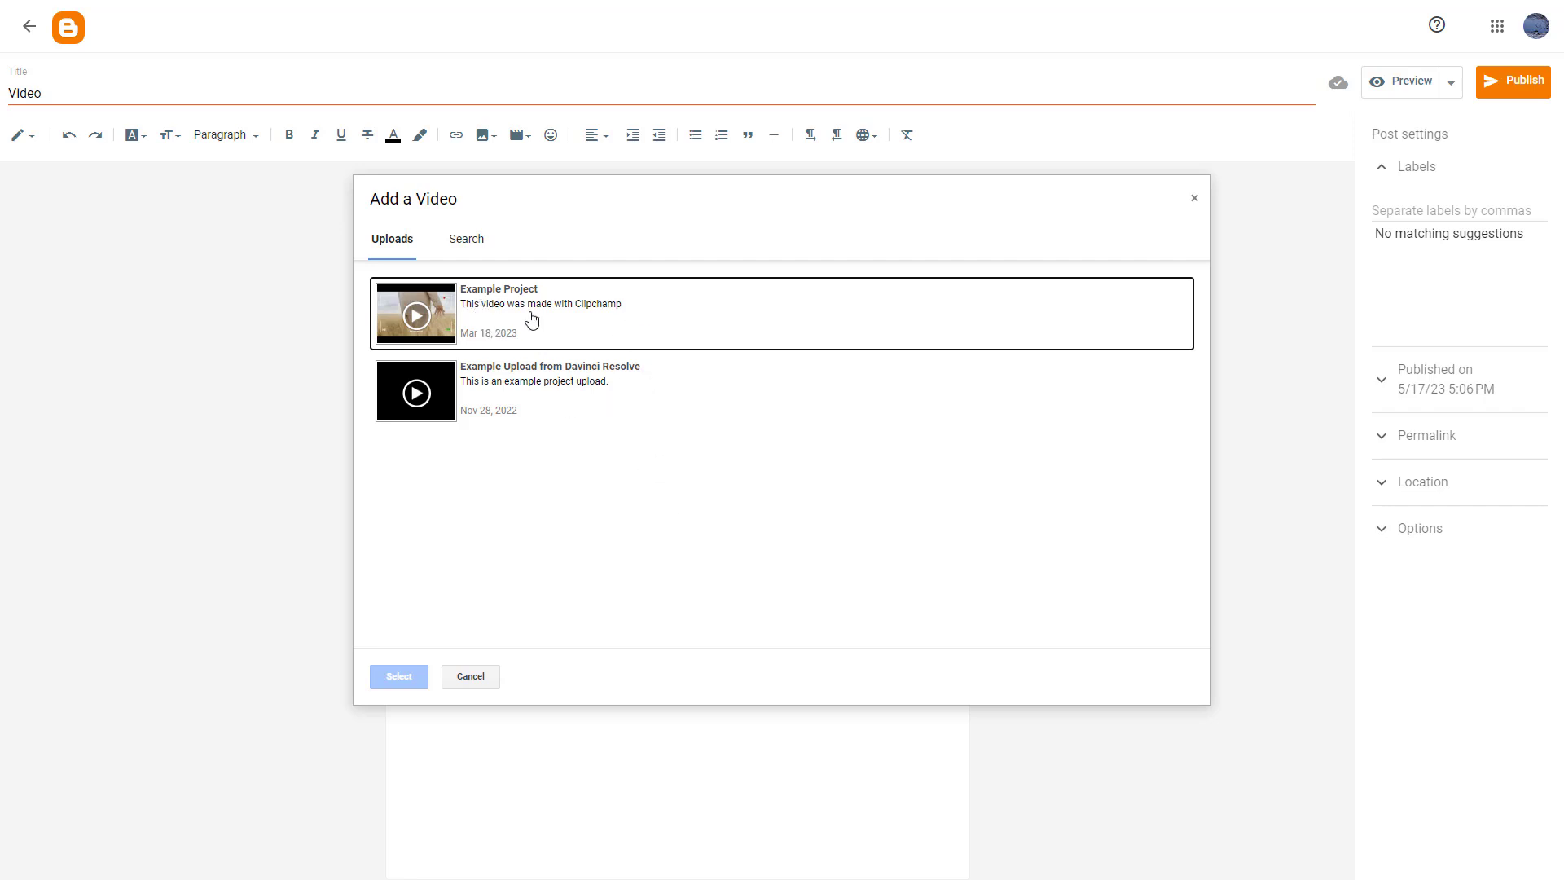
pyautogui.click(531, 313)
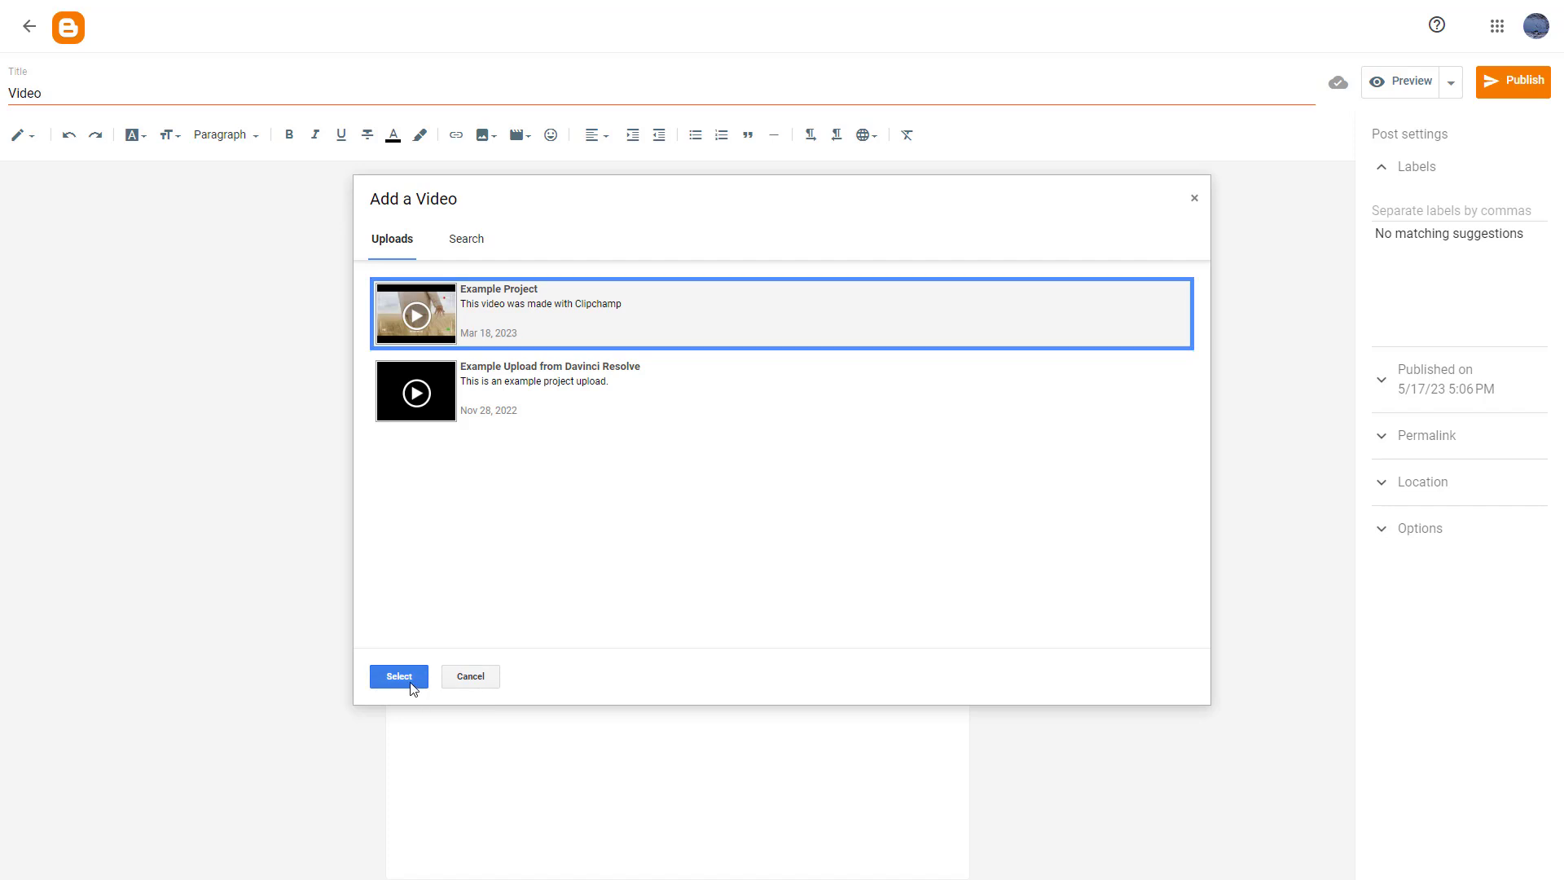
pyautogui.click(398, 676)
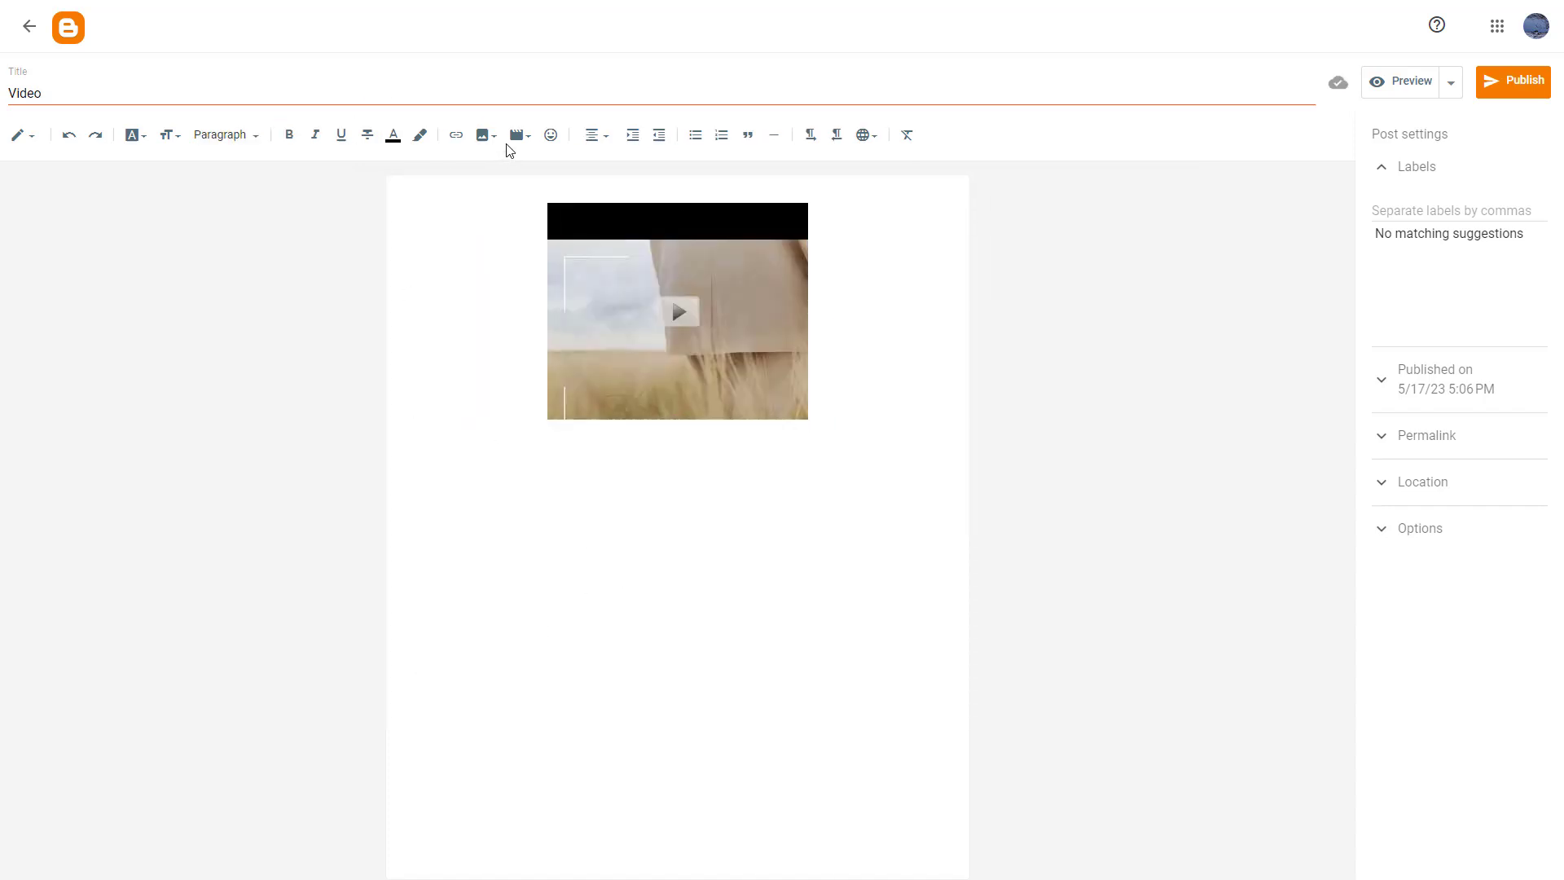
# Search YouTube for 'tutortube word' and insert 'MS Word Tutorial - Lesson 1 - Interface Basics'
pyautogui.click(515, 135)
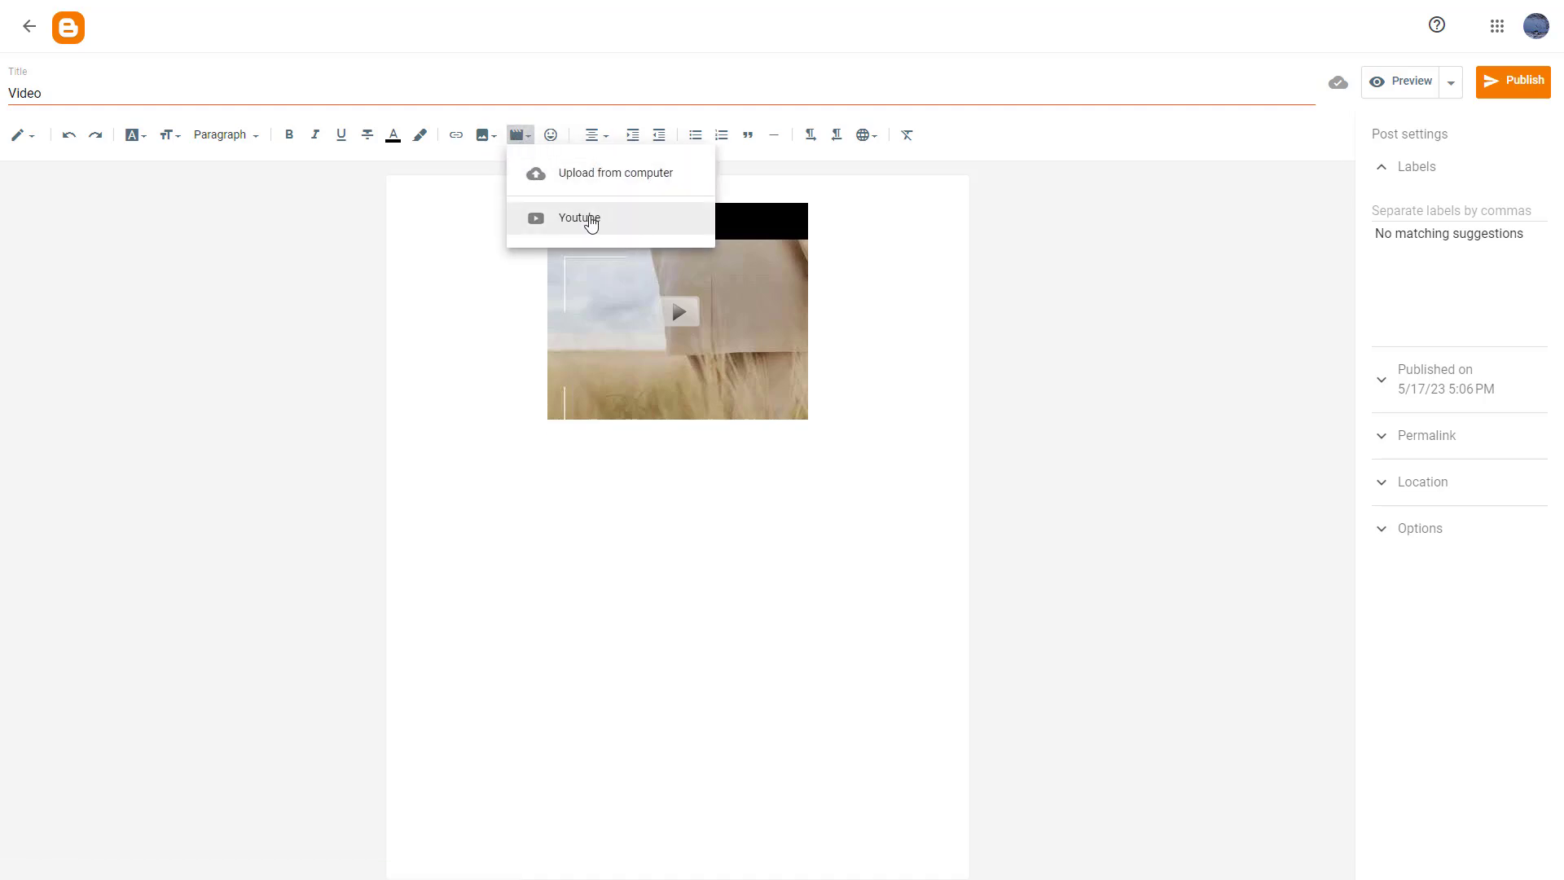
pyautogui.click(578, 218)
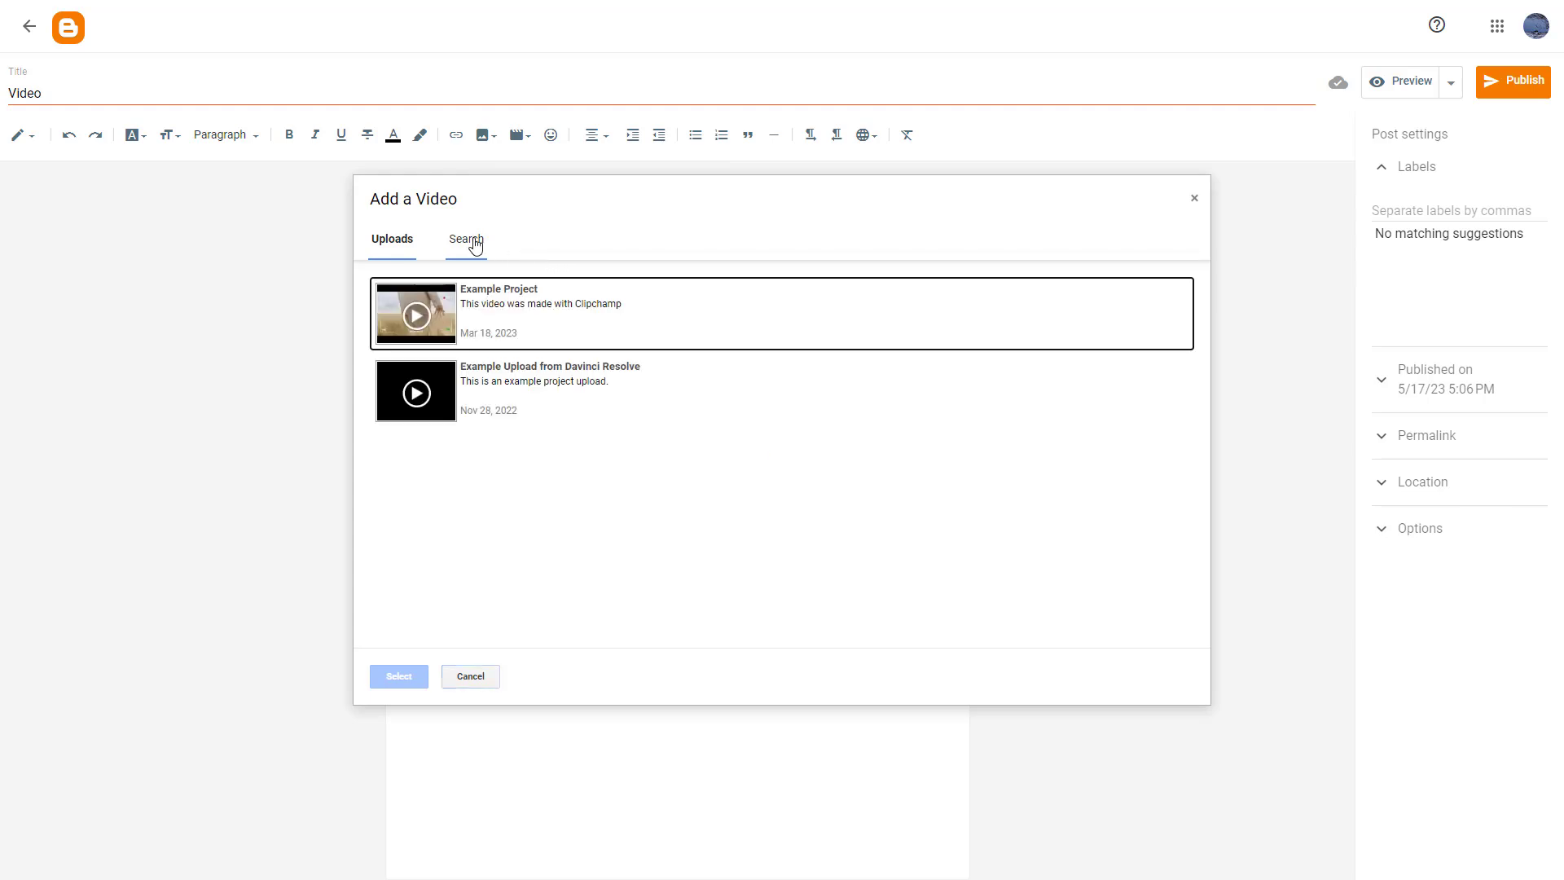
pyautogui.click(466, 239)
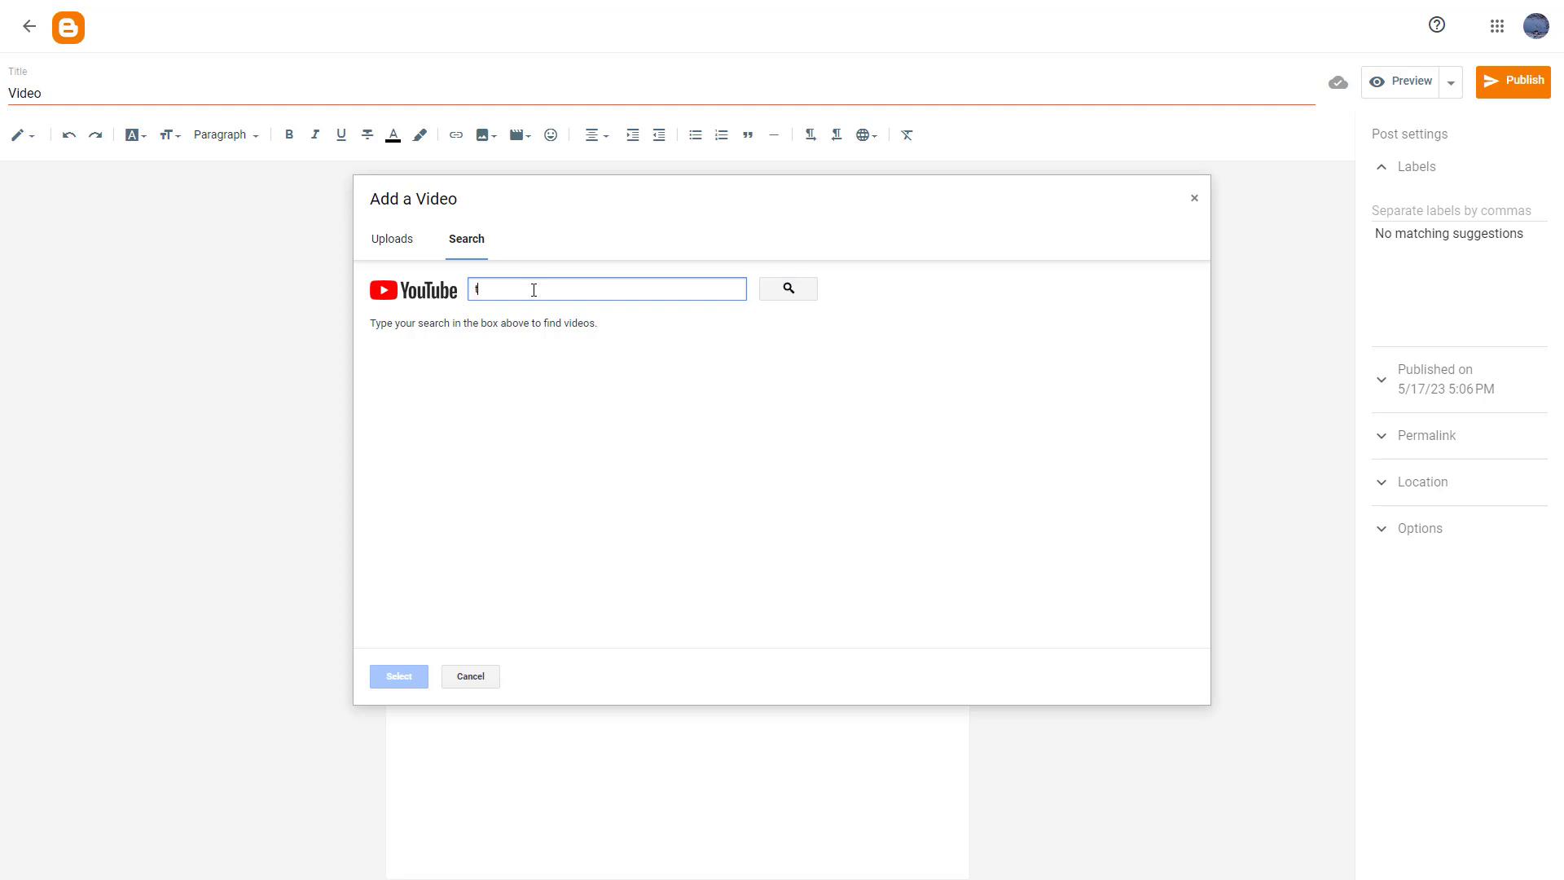
pyautogui.write('tutortube w')
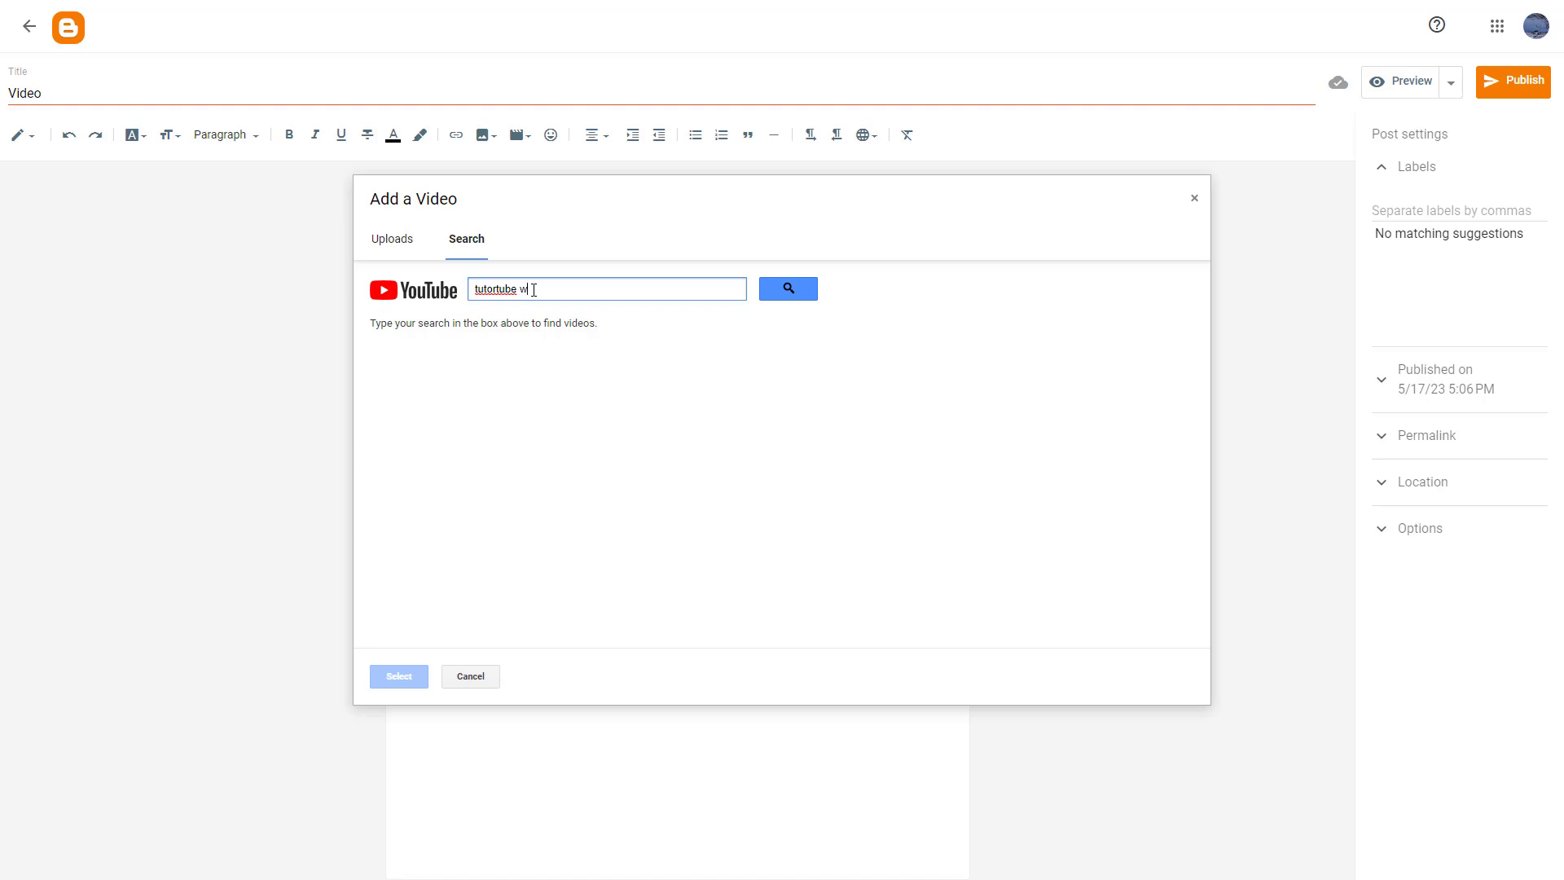
pyautogui.click(787, 289)
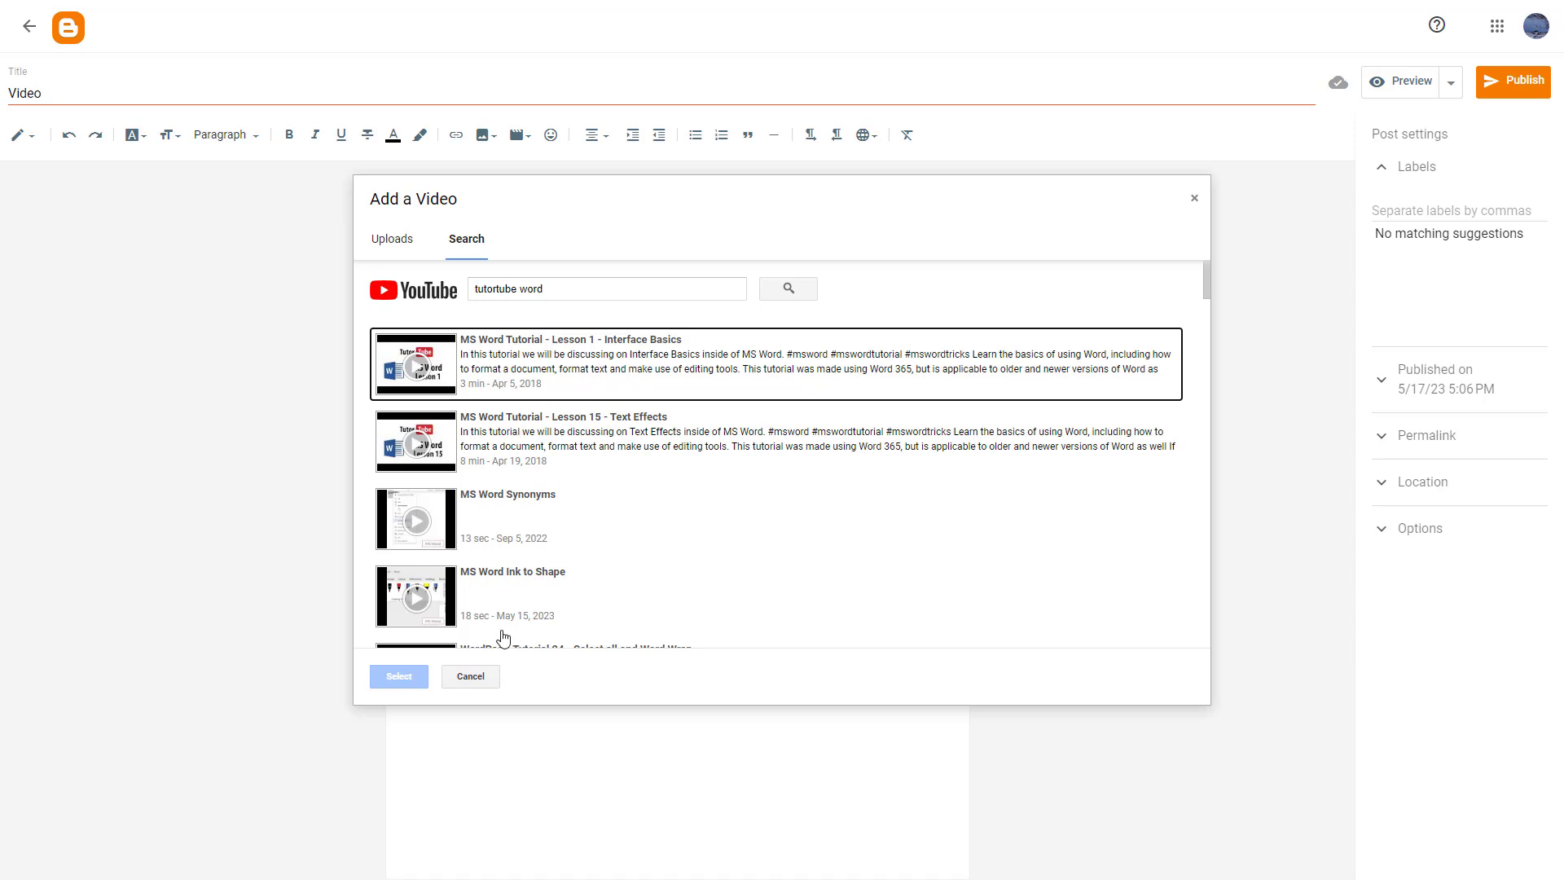
pyautogui.moveTo(469, 352)
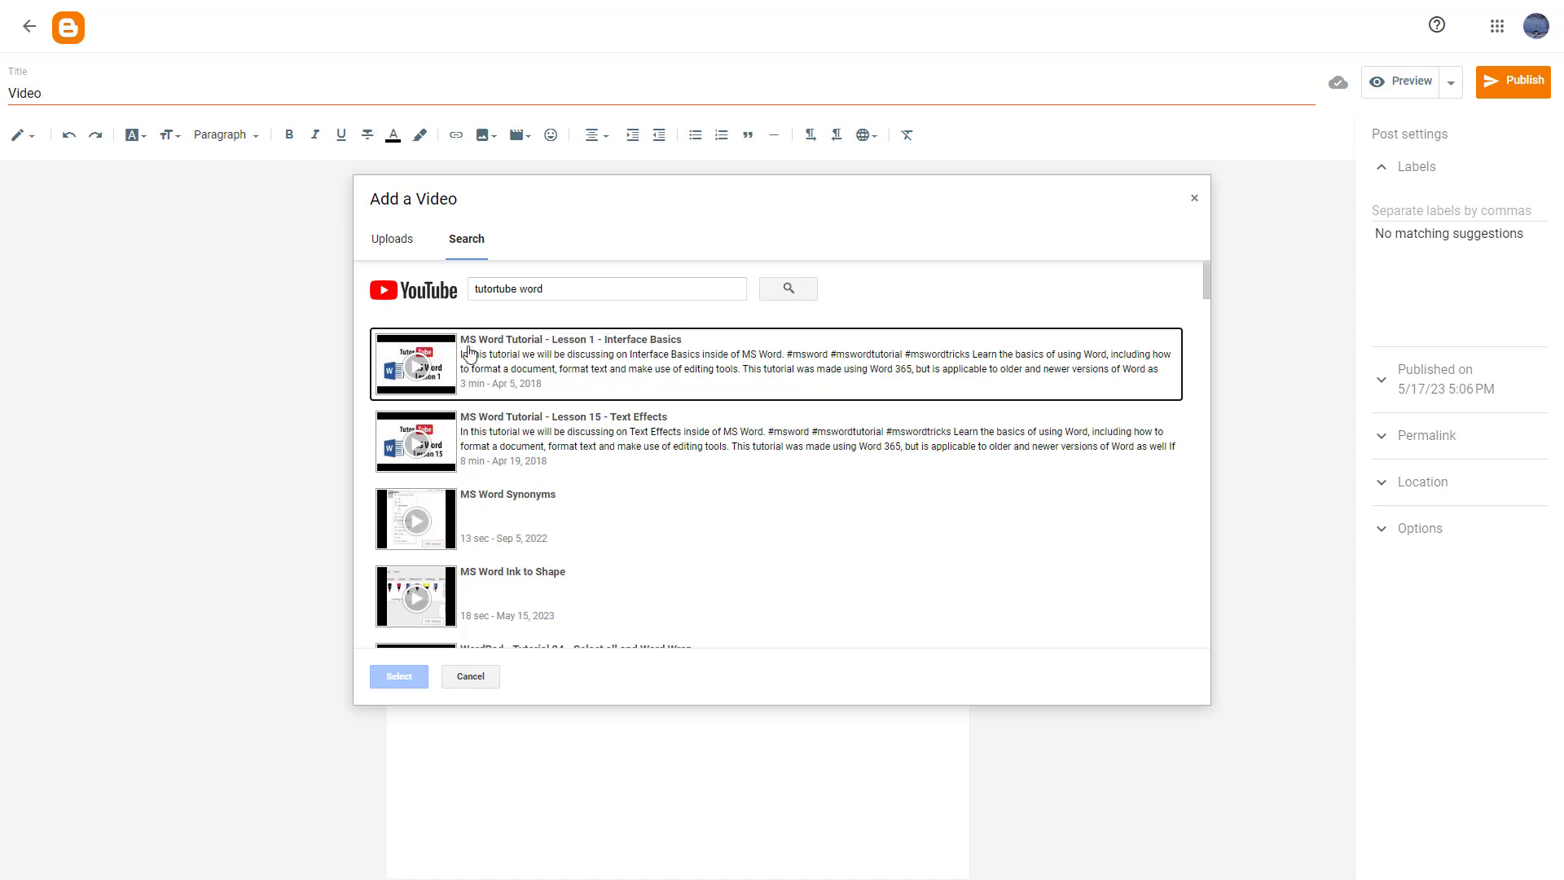
pyautogui.moveTo(512, 382)
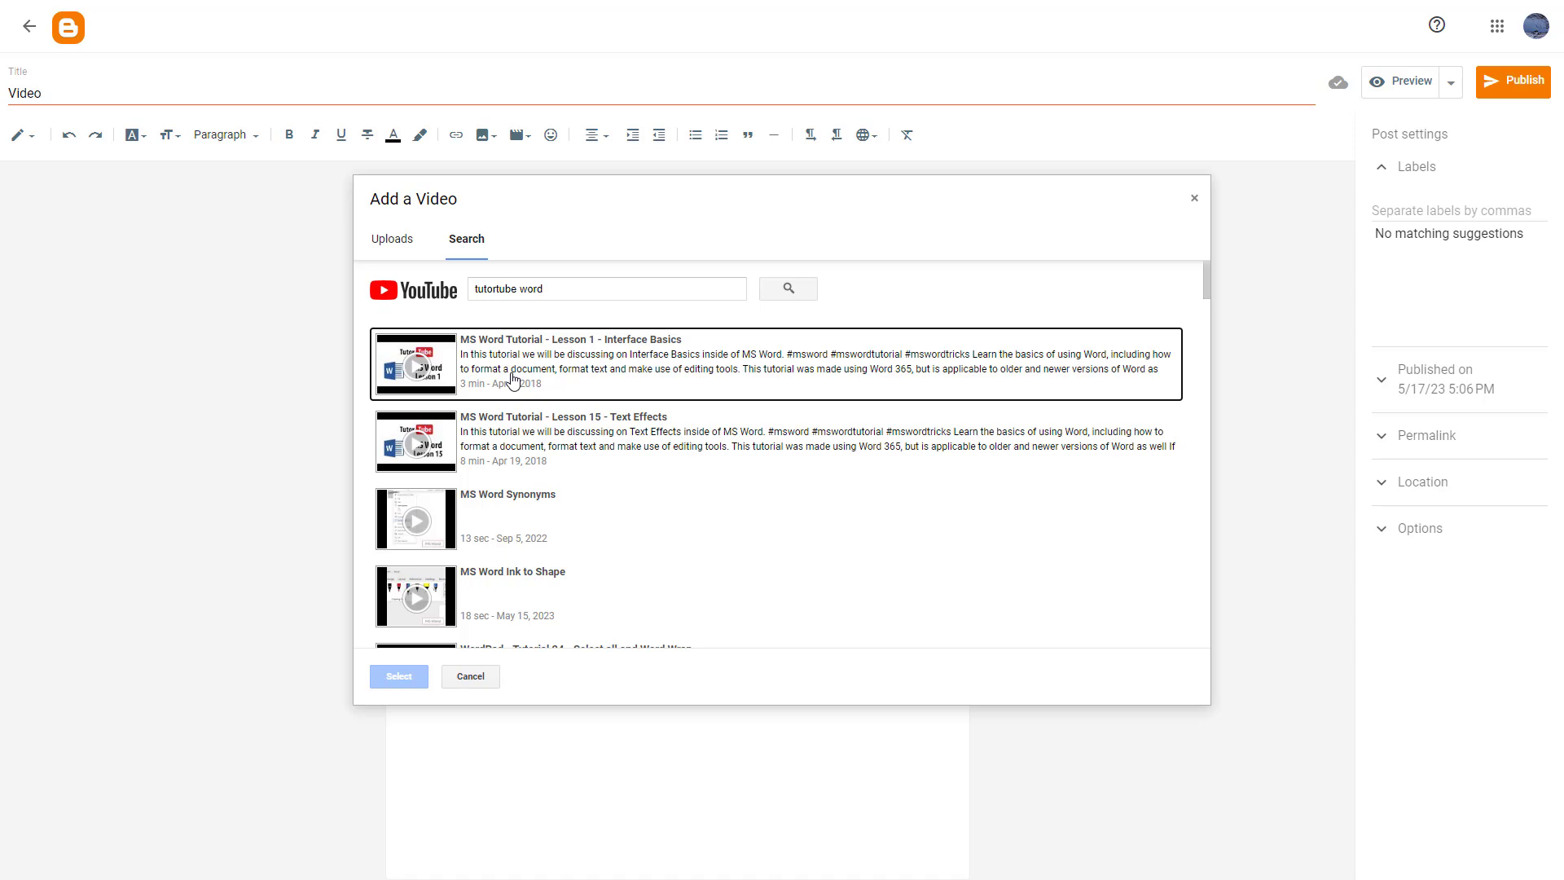
pyautogui.click(396, 676)
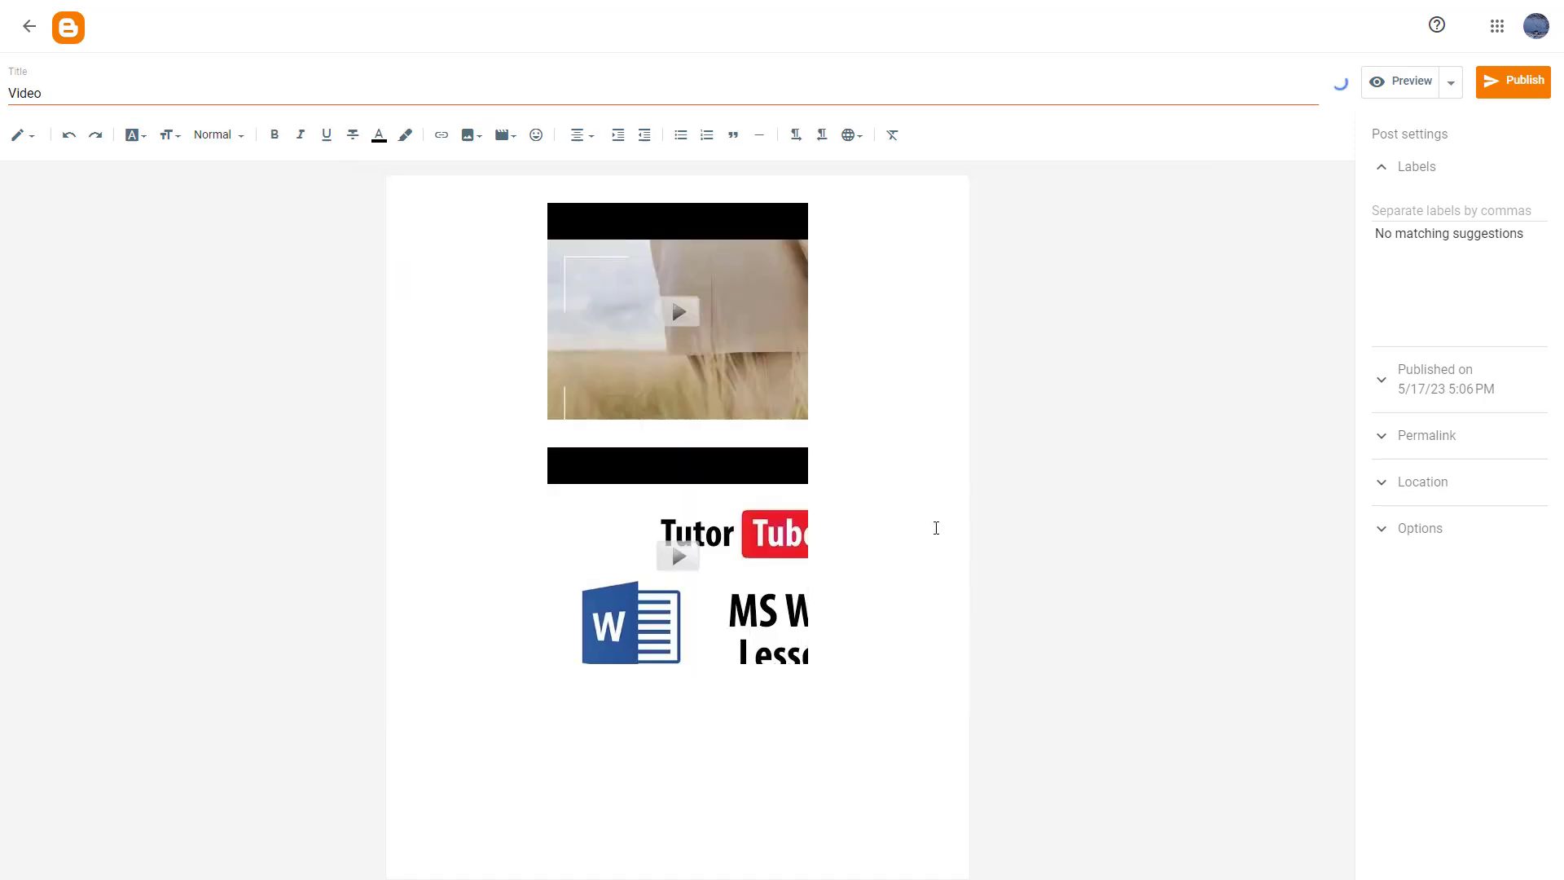
# Publish and confirm the two-video Video post, returning to the posts list
pyautogui.click(1512, 80)
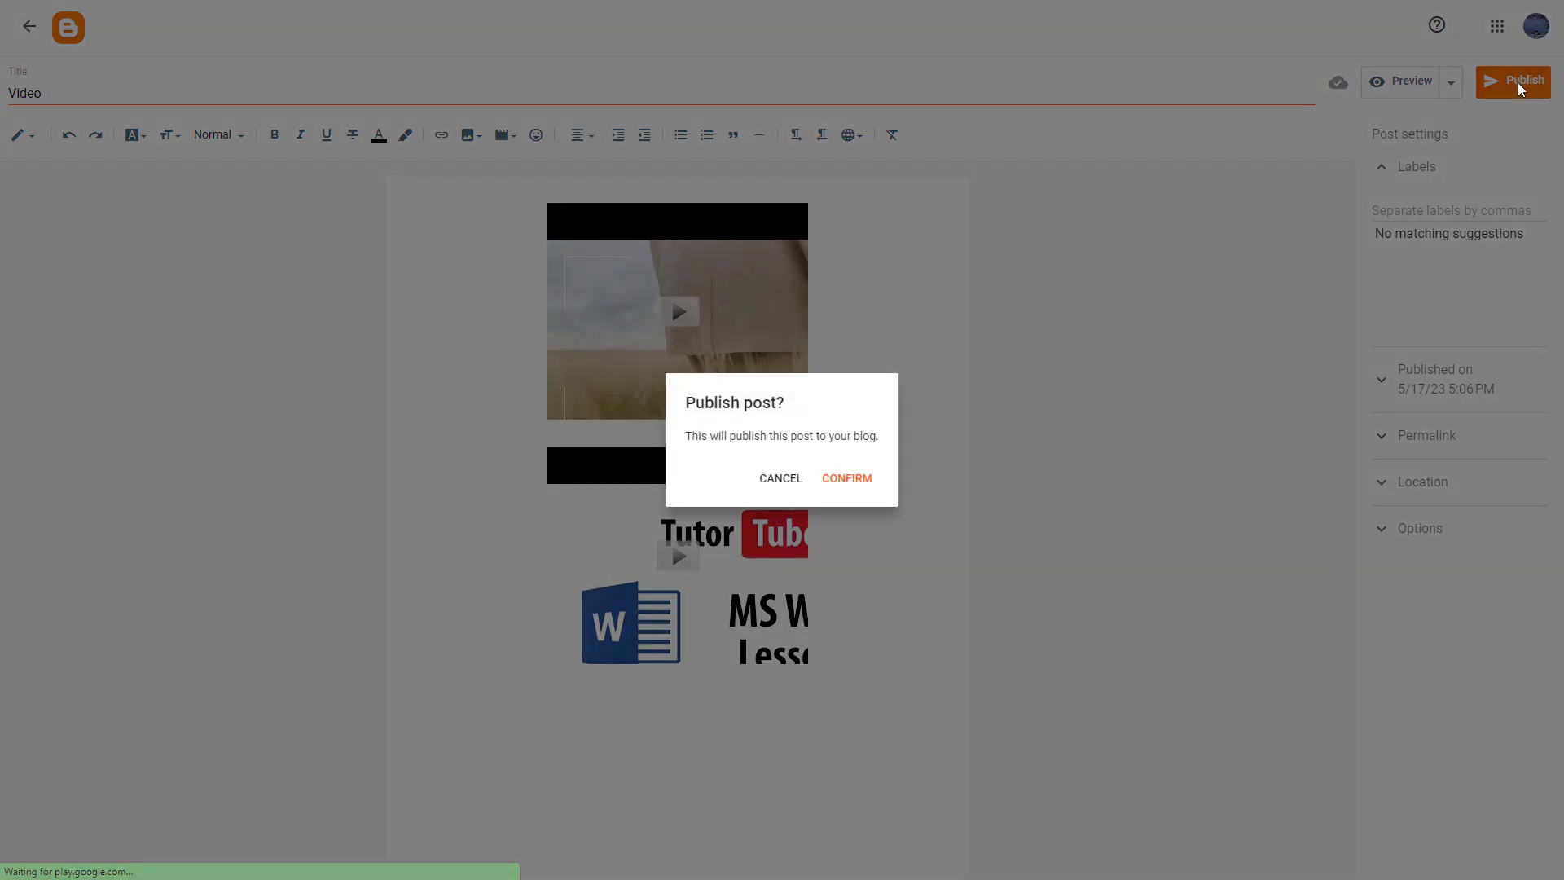
pyautogui.click(845, 479)
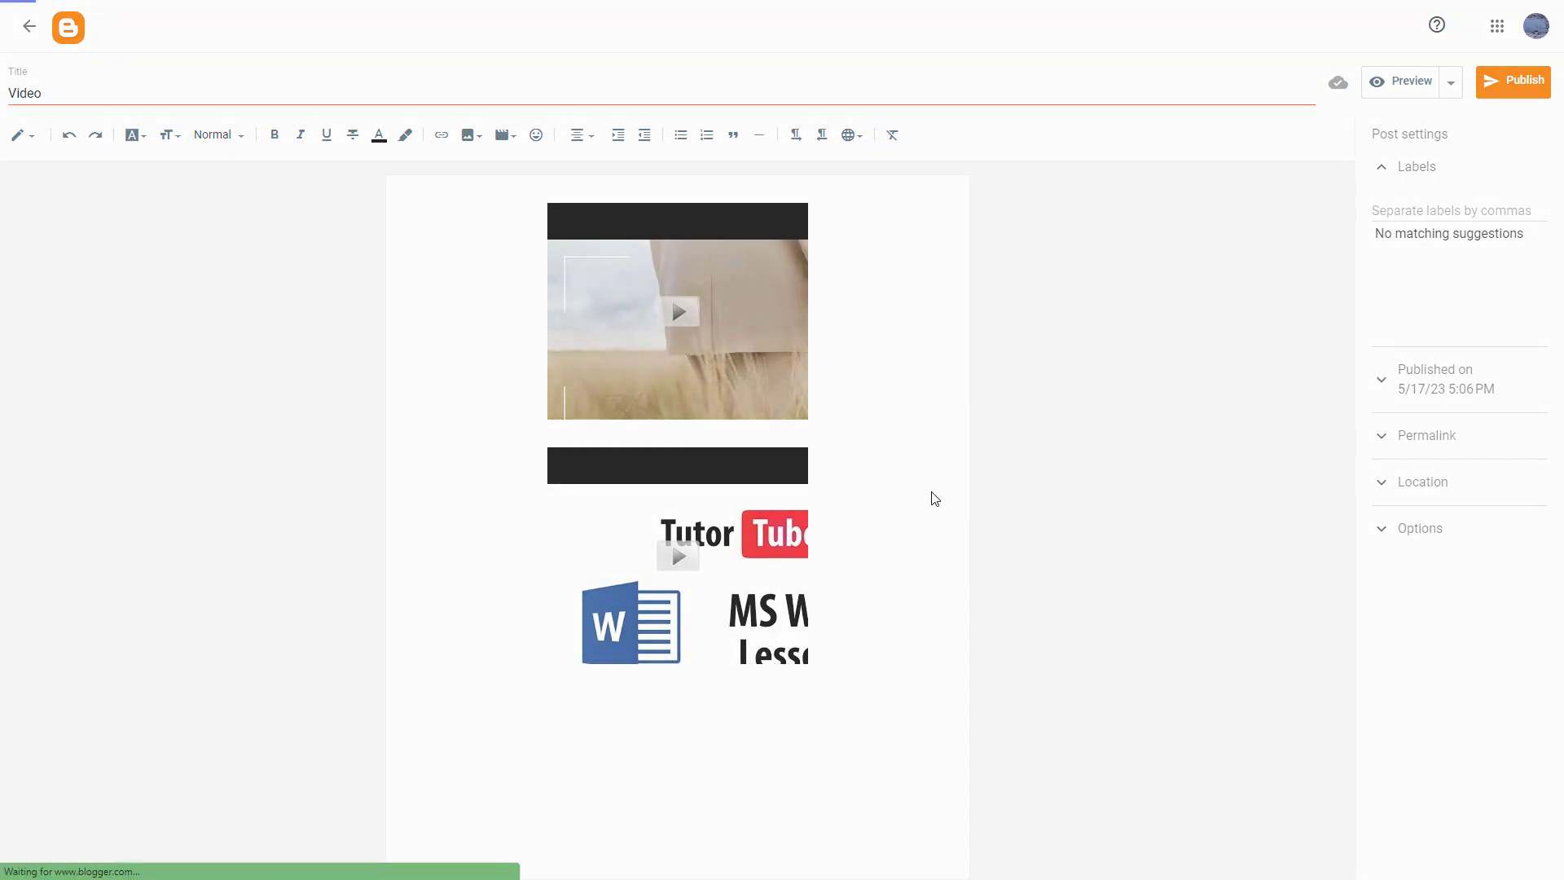
pyautogui.click(1511, 80)
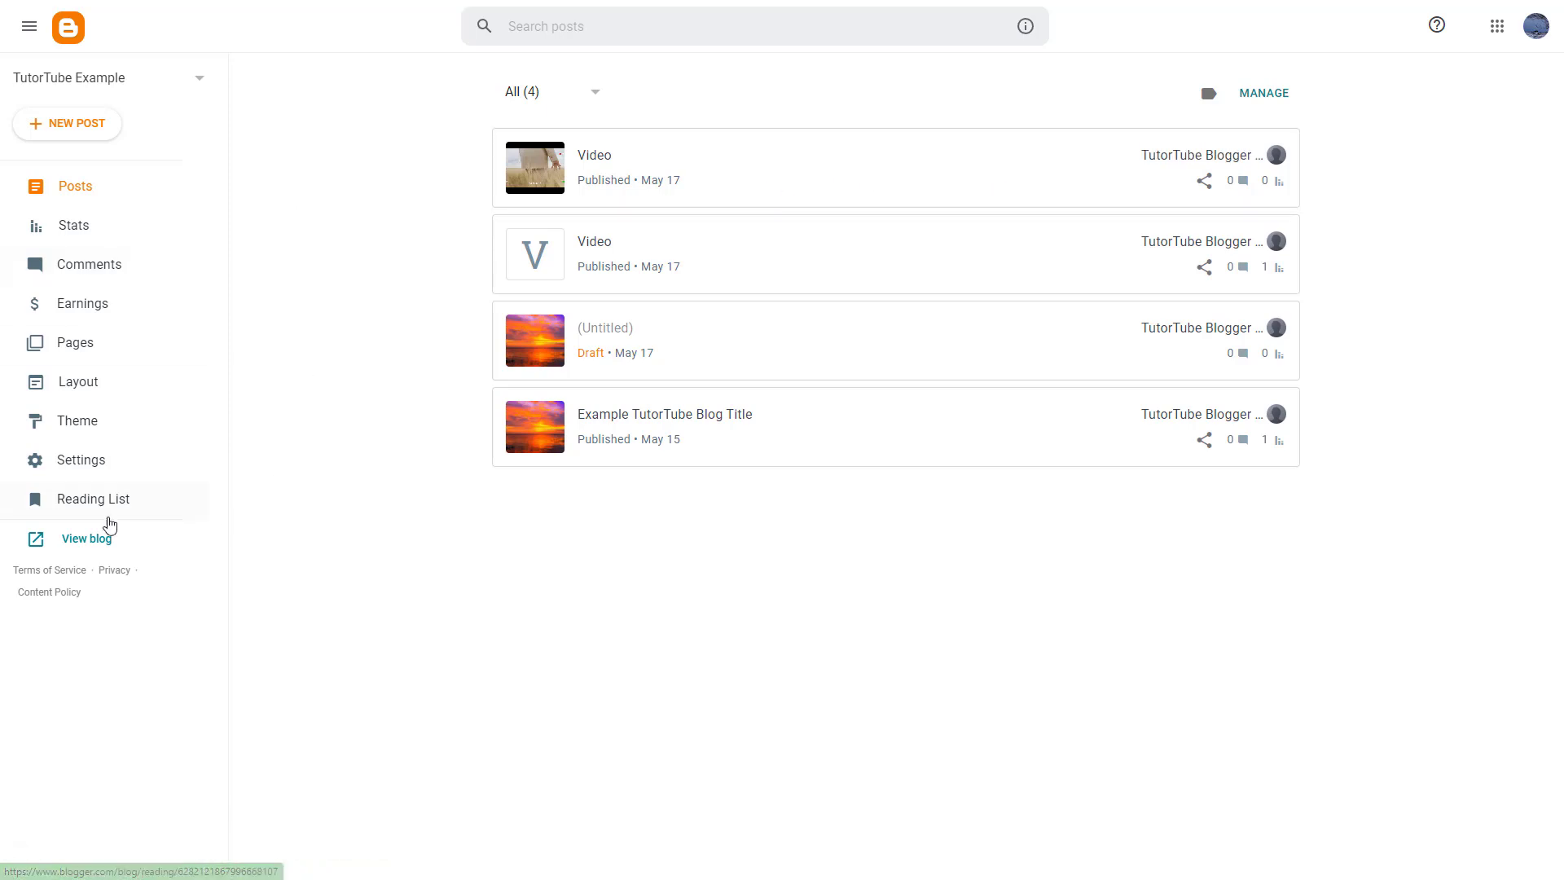
# View the live TutorTube Example blog and scroll through its posts
pyautogui.click(87, 538)
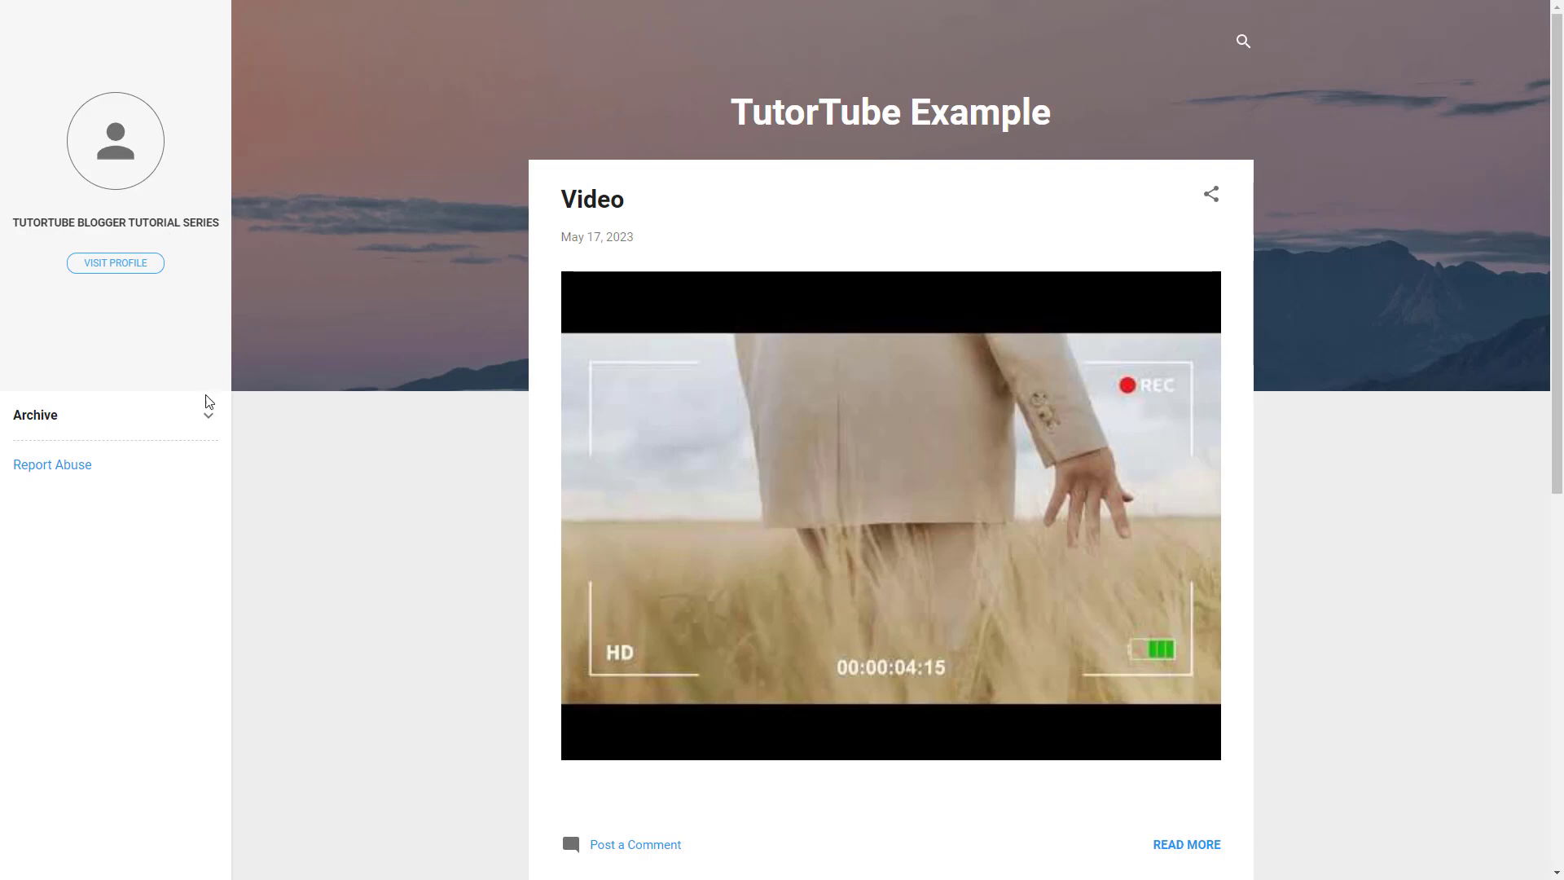
pyautogui.scroll(-3)
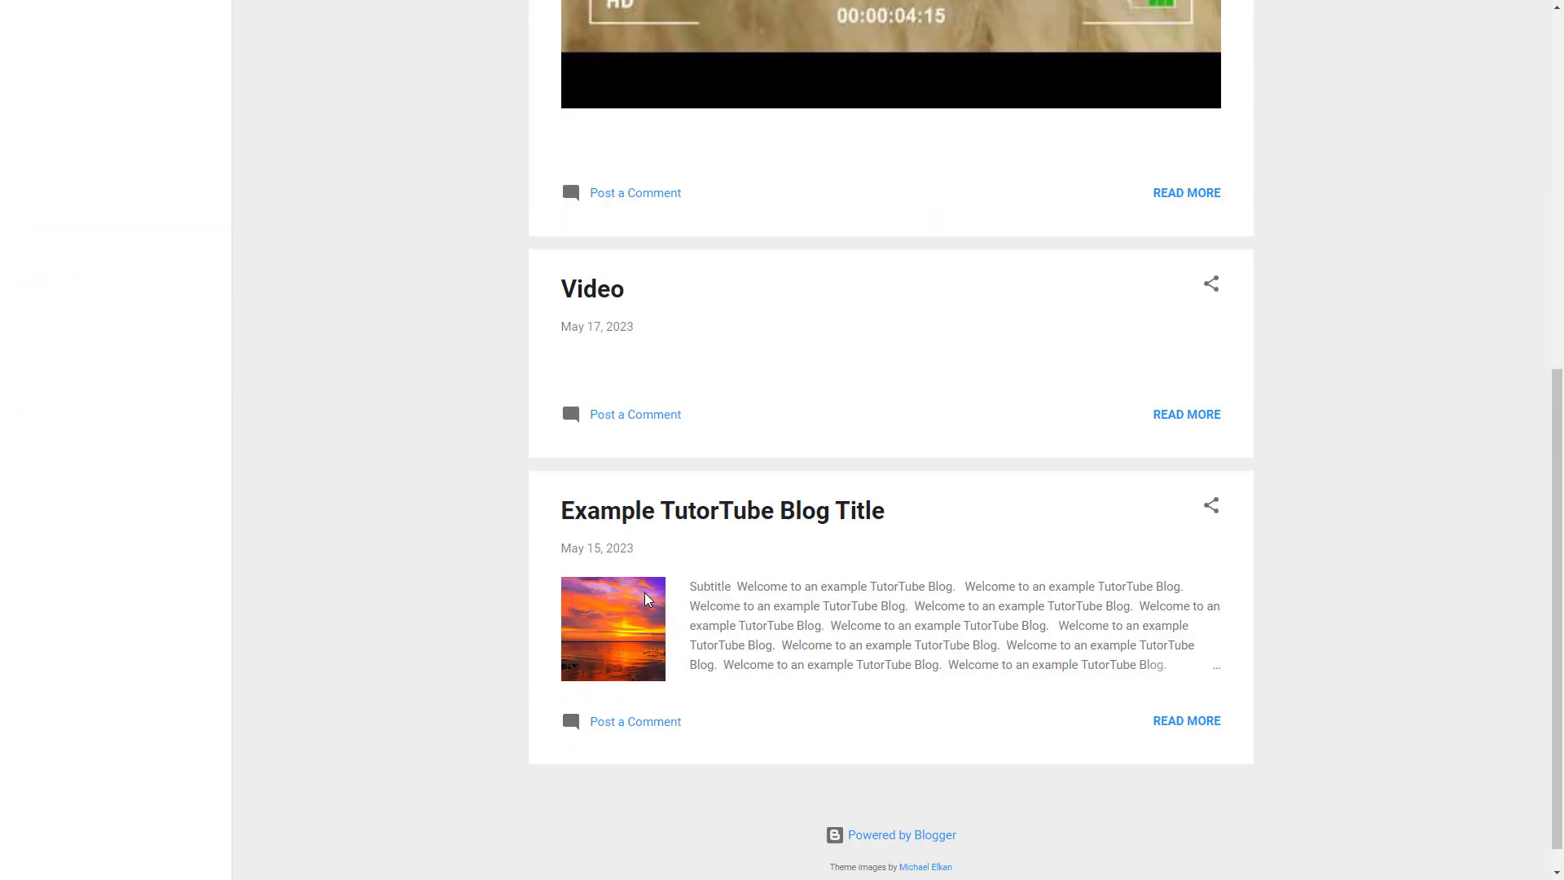
pyautogui.scroll(3)
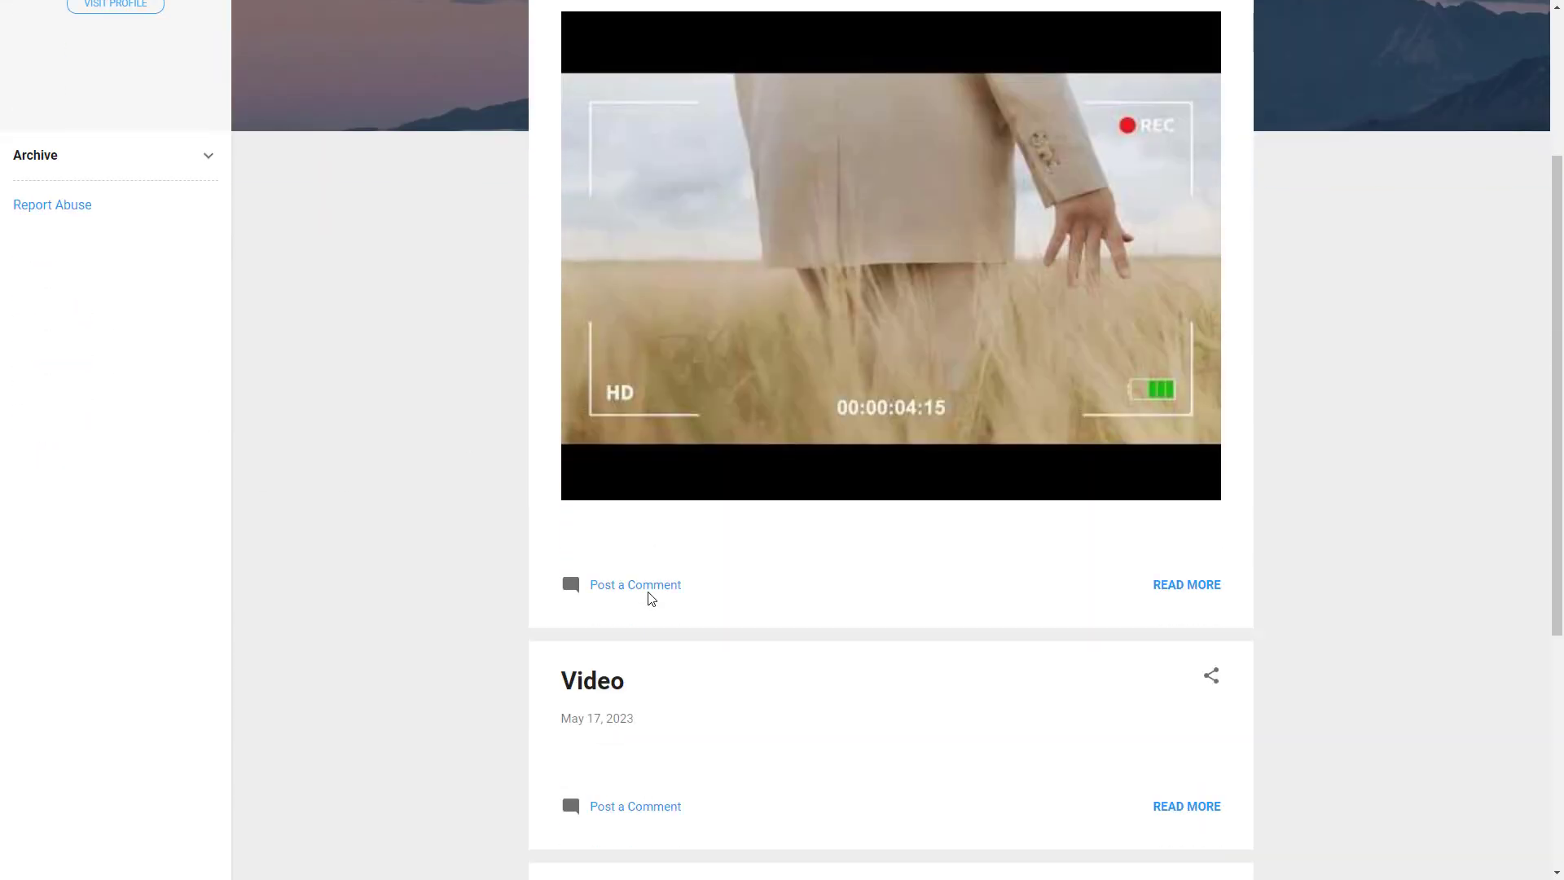
pyautogui.scroll(3)
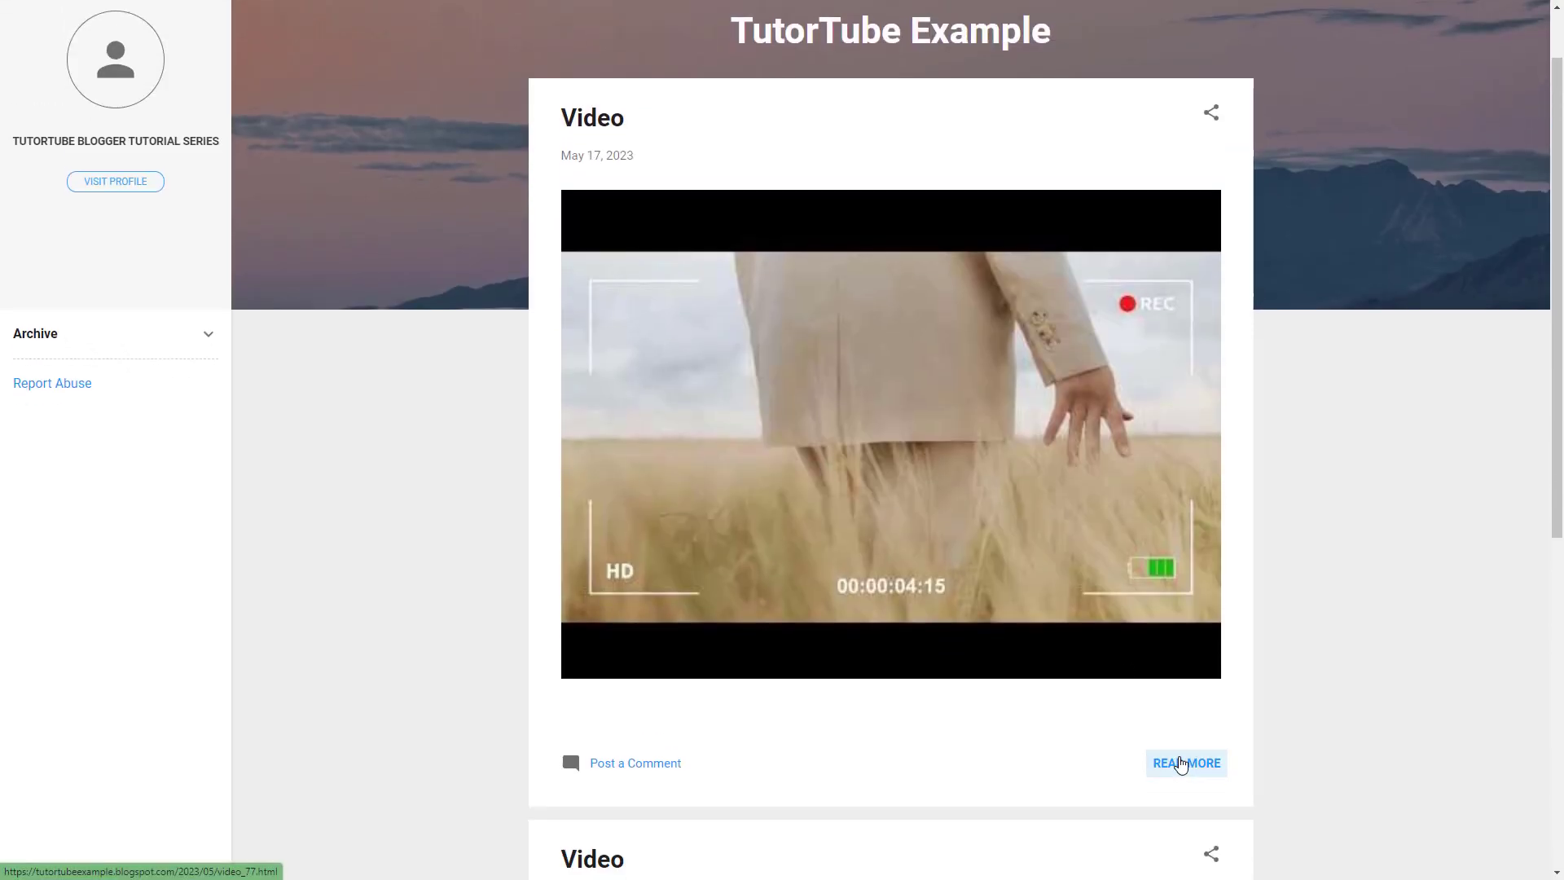
# Open the full Video post, then play and pause the Example Project video
pyautogui.click(1185, 763)
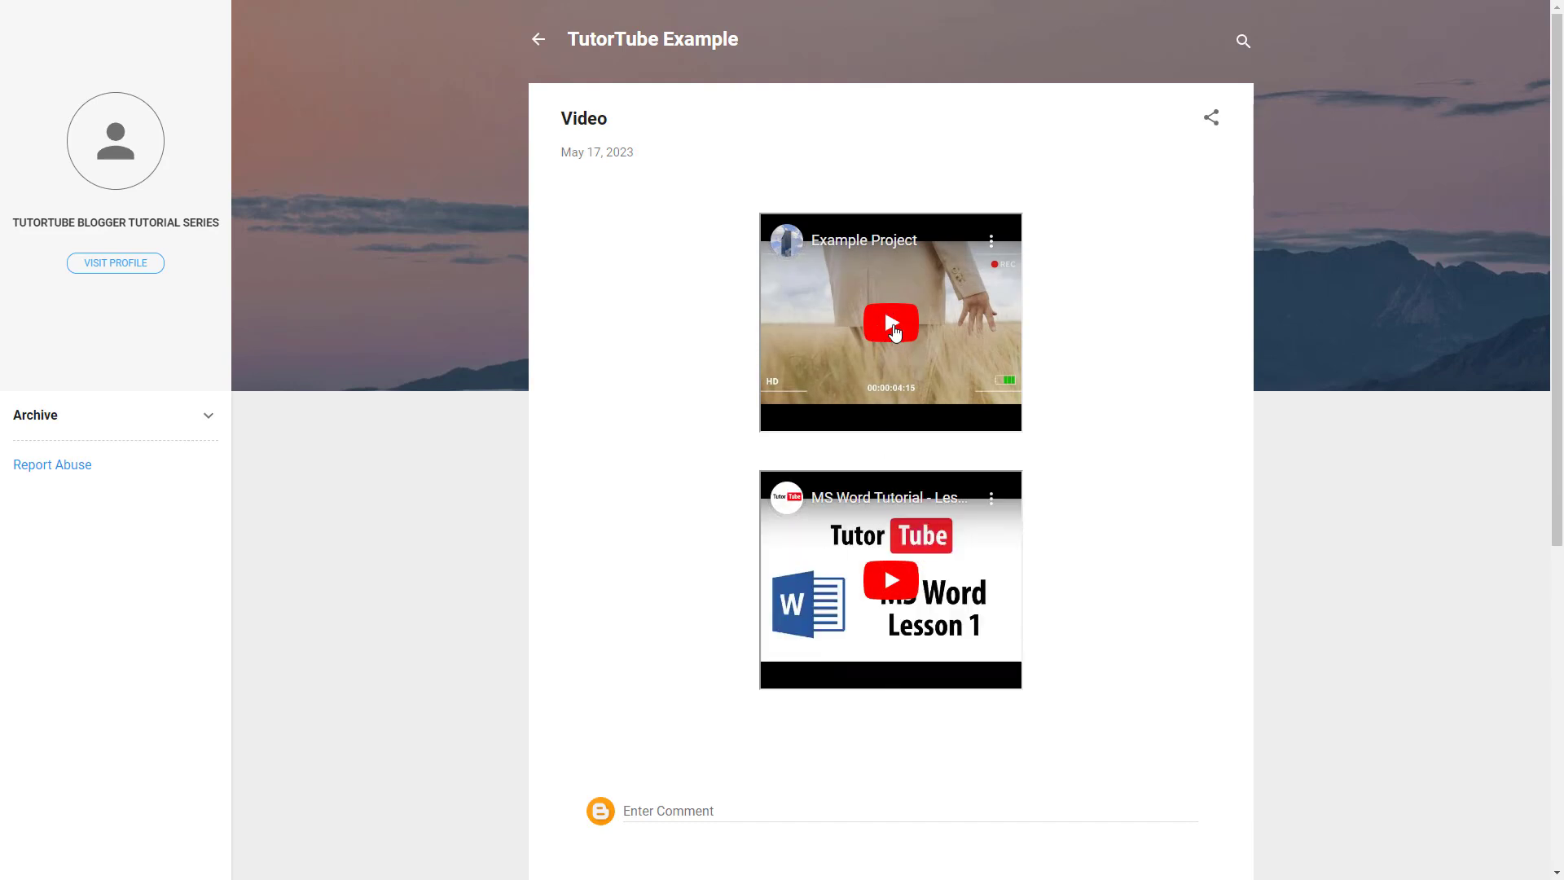
pyautogui.click(890, 323)
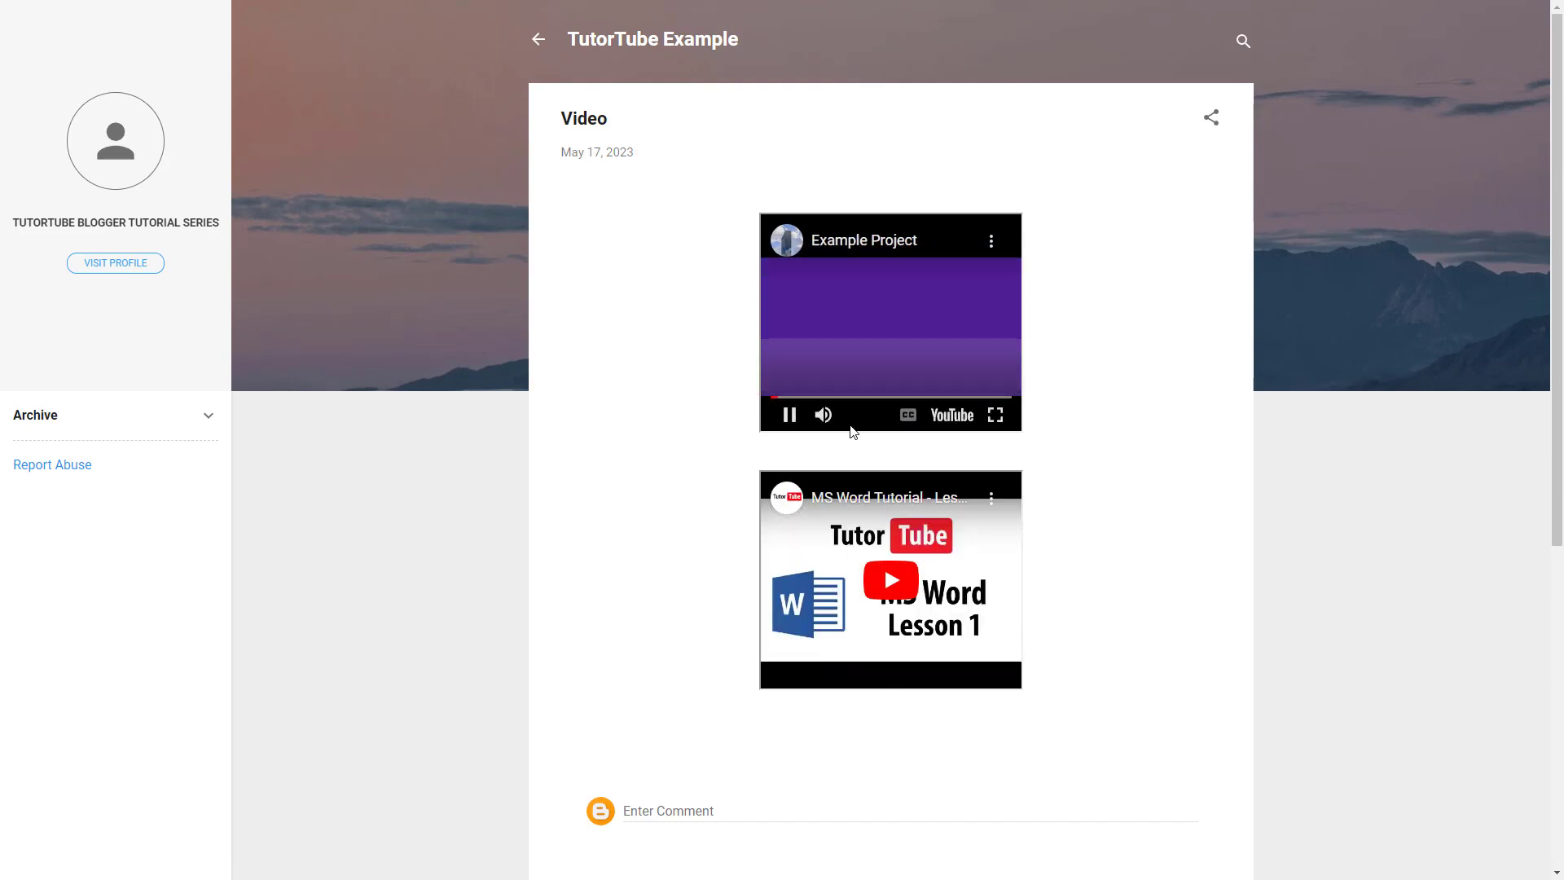
pyautogui.moveTo(994, 415)
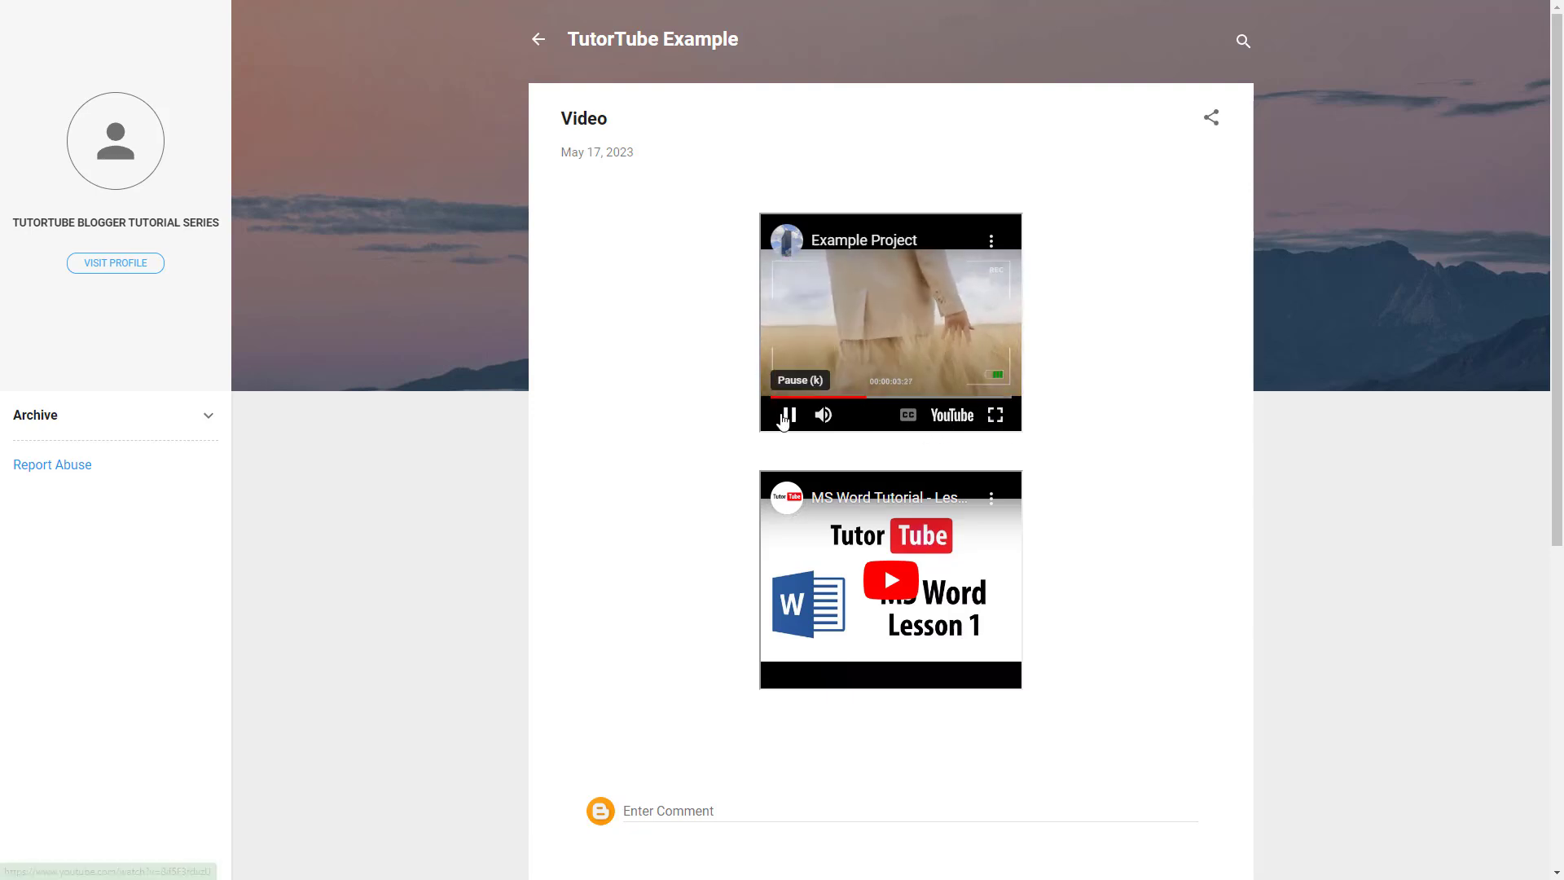
pyautogui.click(786, 415)
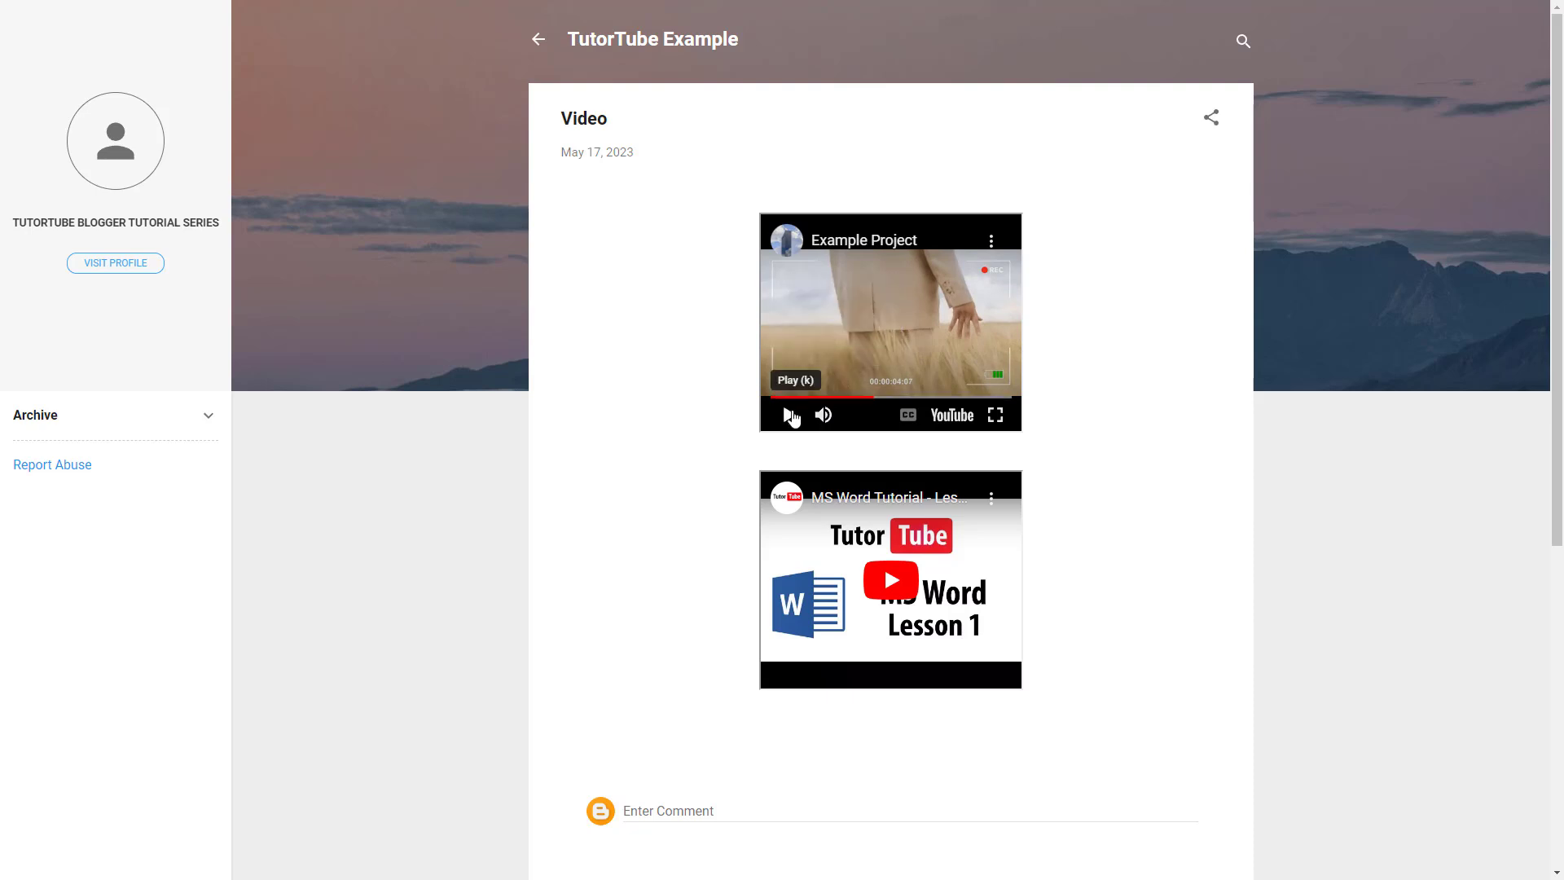